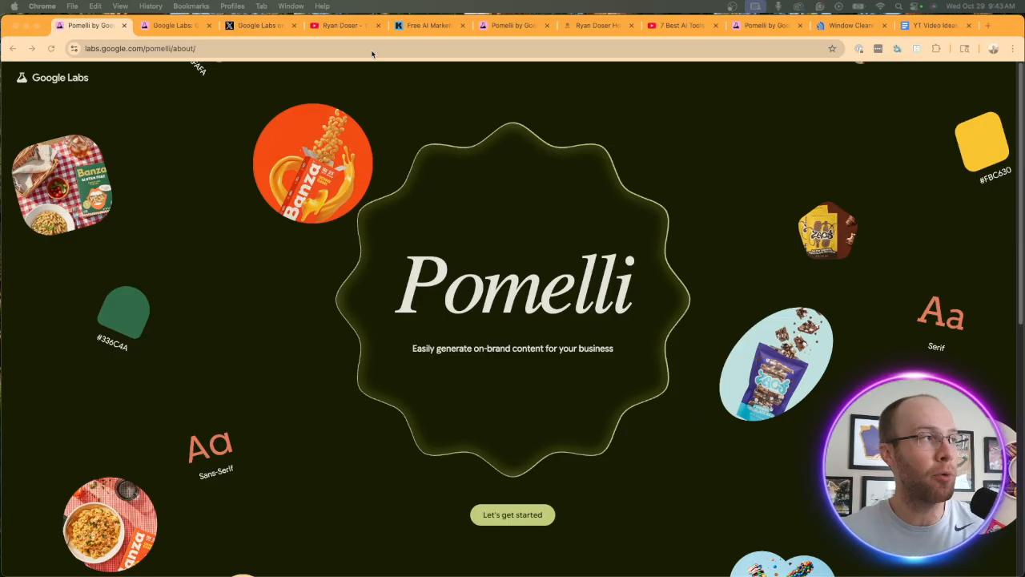
Switch from the Pomelli tab through Google Labs to the YouTube channel's Videos list
{"action": "left_click", "coordinate": [176, 26]}
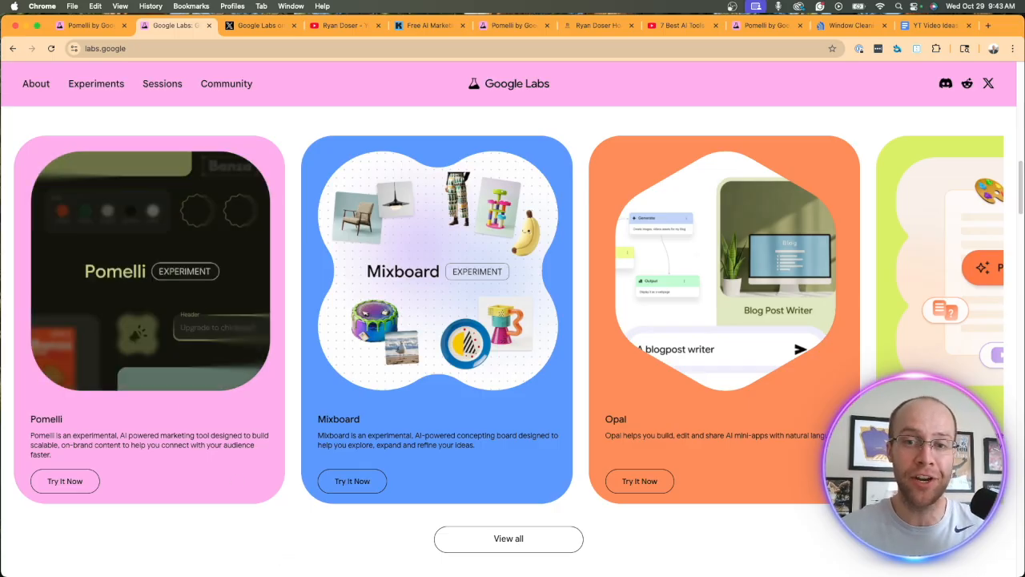
{"action": "left_click", "coordinate": [344, 26]}
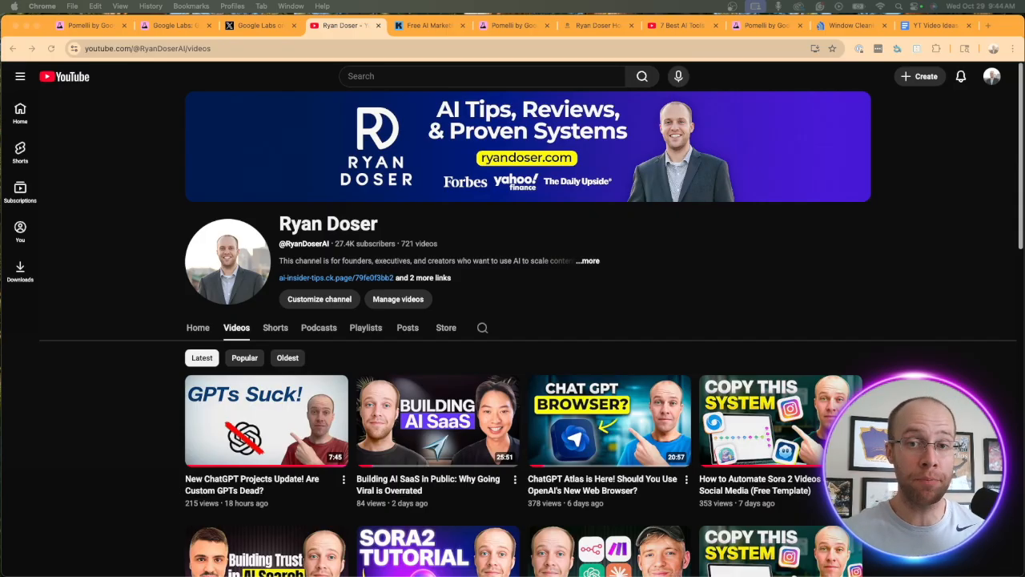
{"action": "mouse_move", "coordinate": [269, 62]}
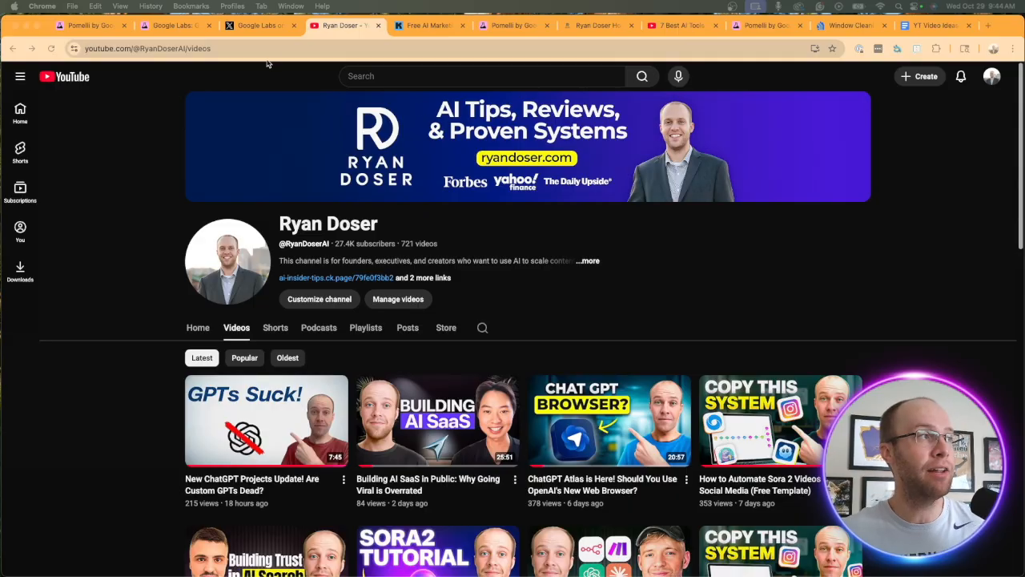
View the Free AI Marketing Essentials Guide page, then return to the Pomelli about tab
{"action": "left_click", "coordinate": [430, 25]}
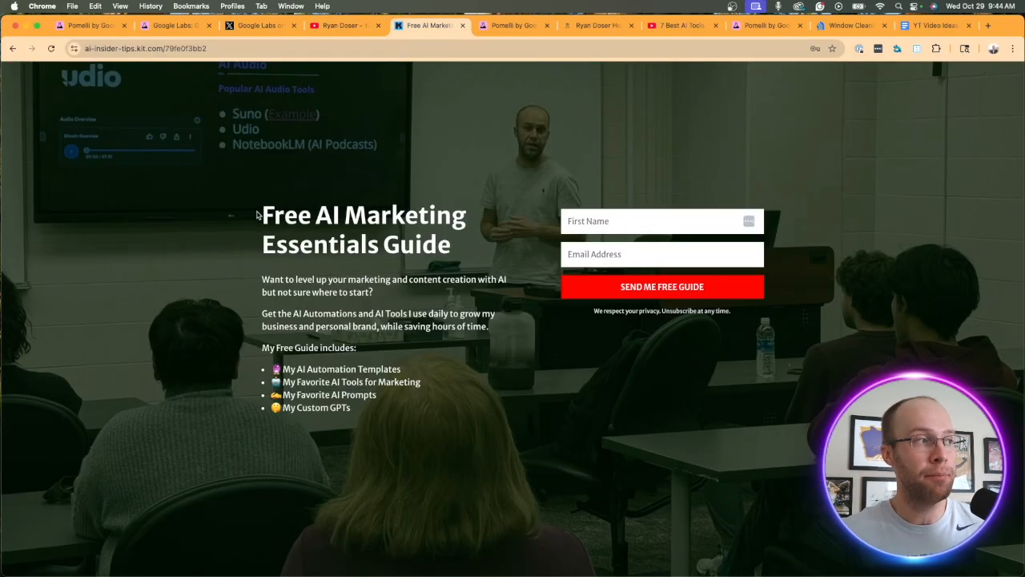
{"action": "left_click_drag", "start_coordinate": [262, 215], "coordinate": [461, 244]}
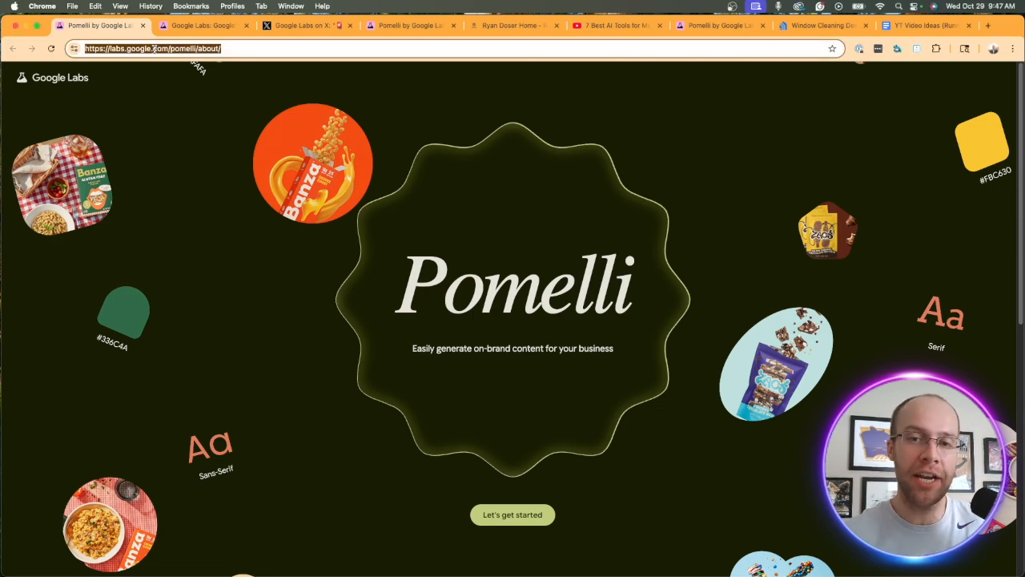
{"action": "mouse_move", "coordinate": [622, 120]}
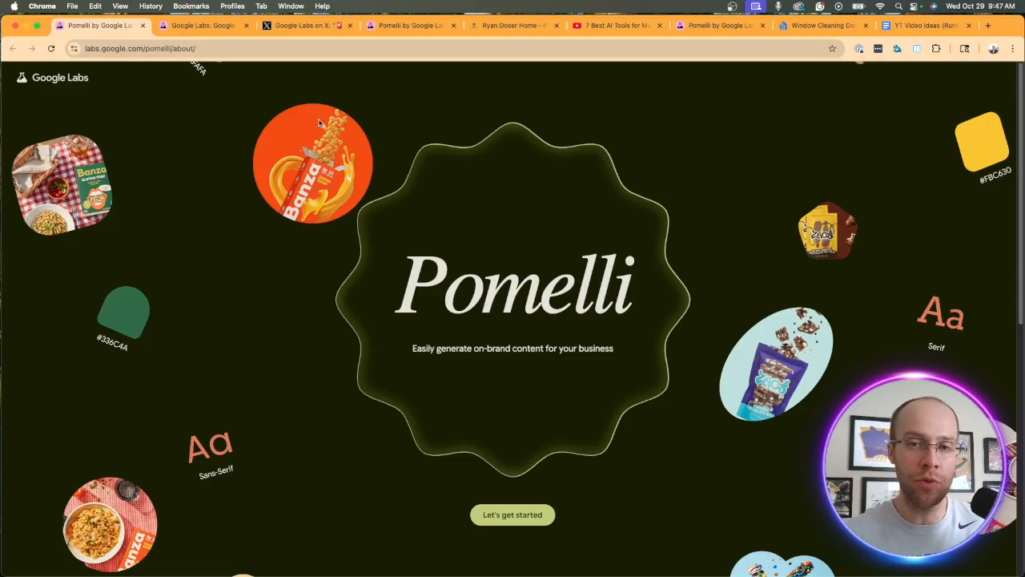
{"action": "mouse_move", "coordinate": [526, 349]}
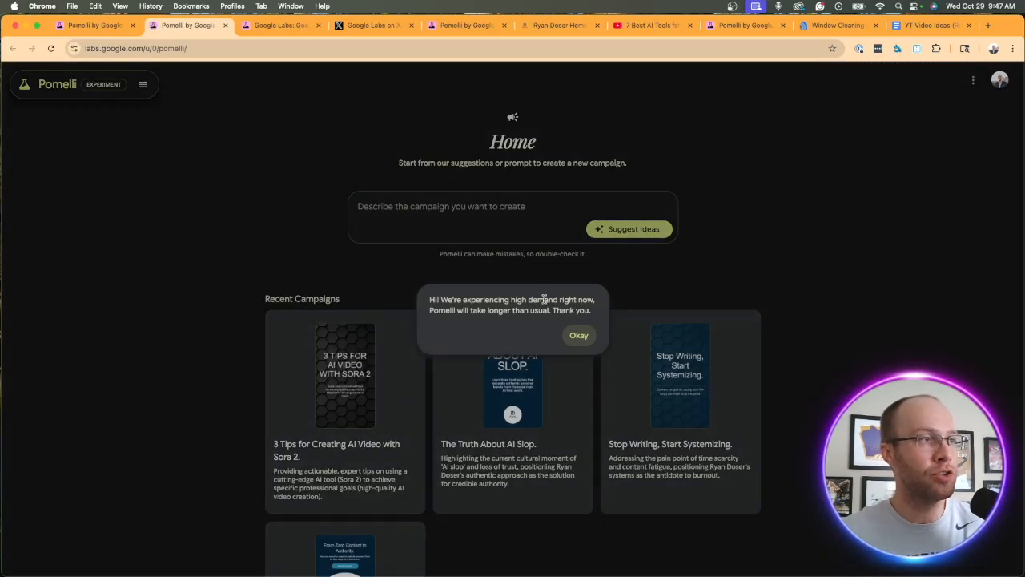
{"action": "mouse_move", "coordinate": [479, 314]}
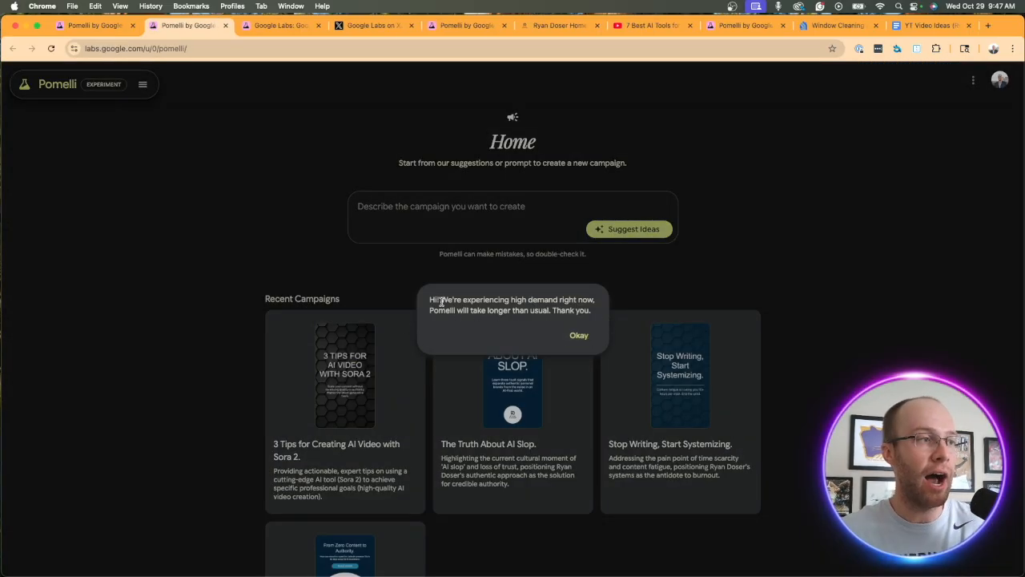
Dismiss the high-demand notice on the Pomelli Home page of recent campaigns
{"action": "left_click_drag", "start_coordinate": [442, 299], "coordinate": [518, 311]}
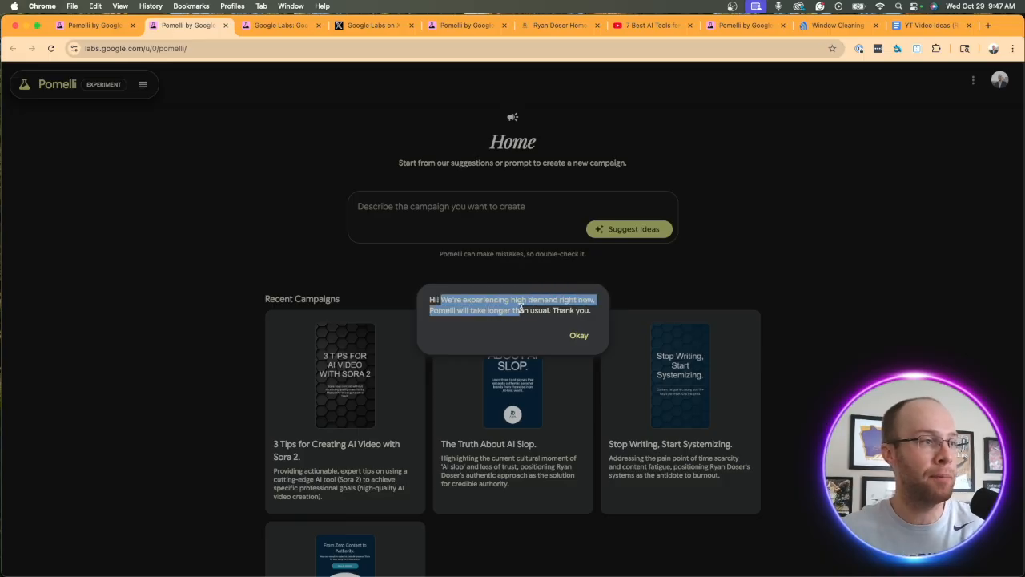
{"action": "left_click", "coordinate": [580, 335]}
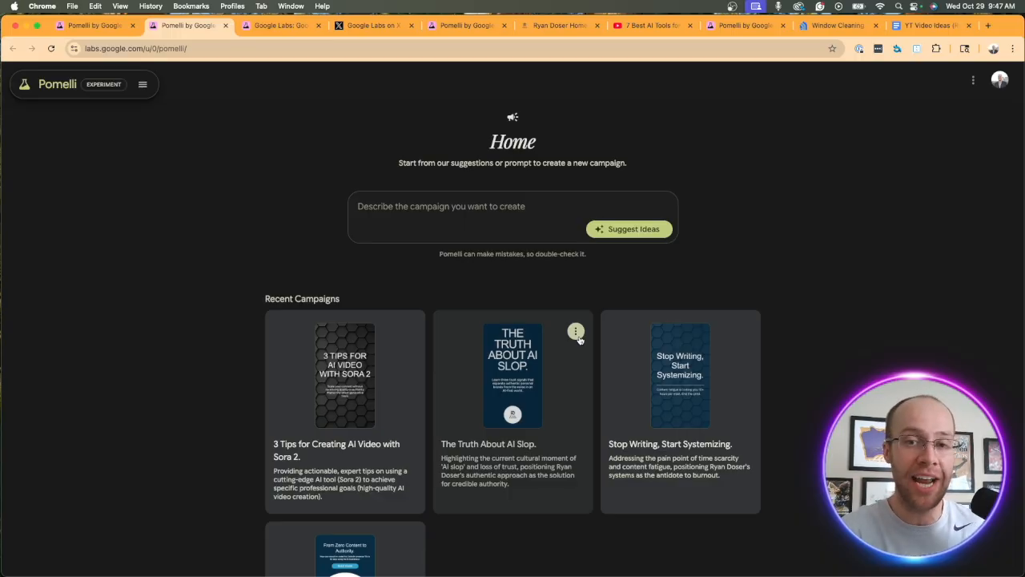
Find The Truth About AI Slop under Recent Campaigns and open its campaign page
{"action": "scroll", "scroll_direction": "down", "scroll_amount": 3}
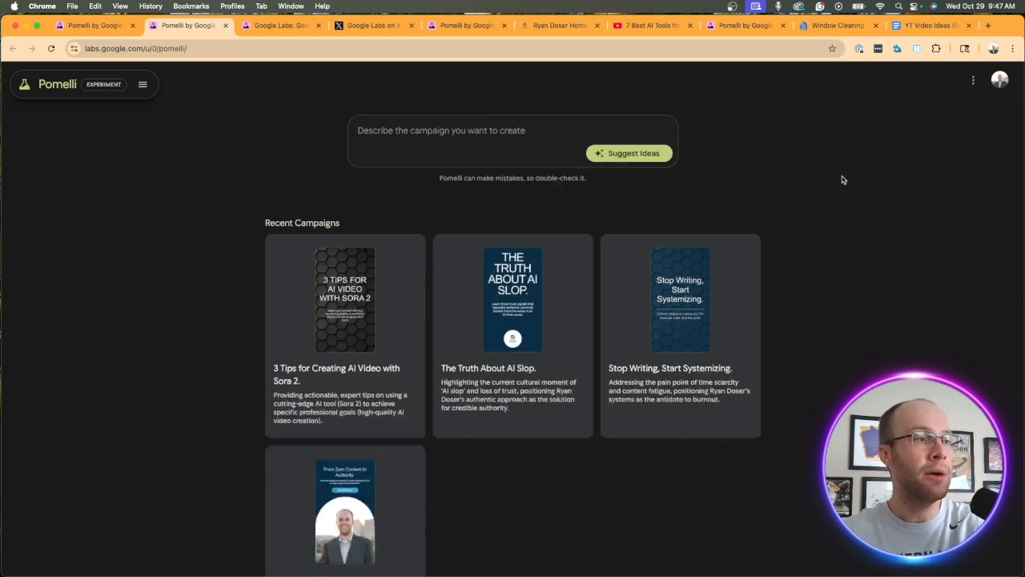
{"action": "scroll", "scroll_direction": "down", "scroll_amount": 3}
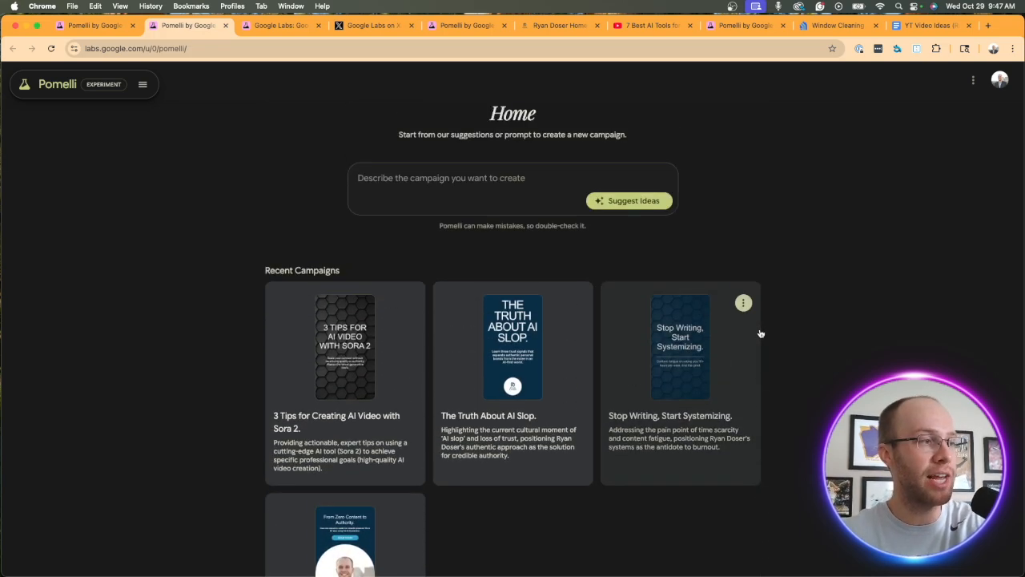
{"action": "scroll", "scroll_direction": "down", "scroll_amount": 3}
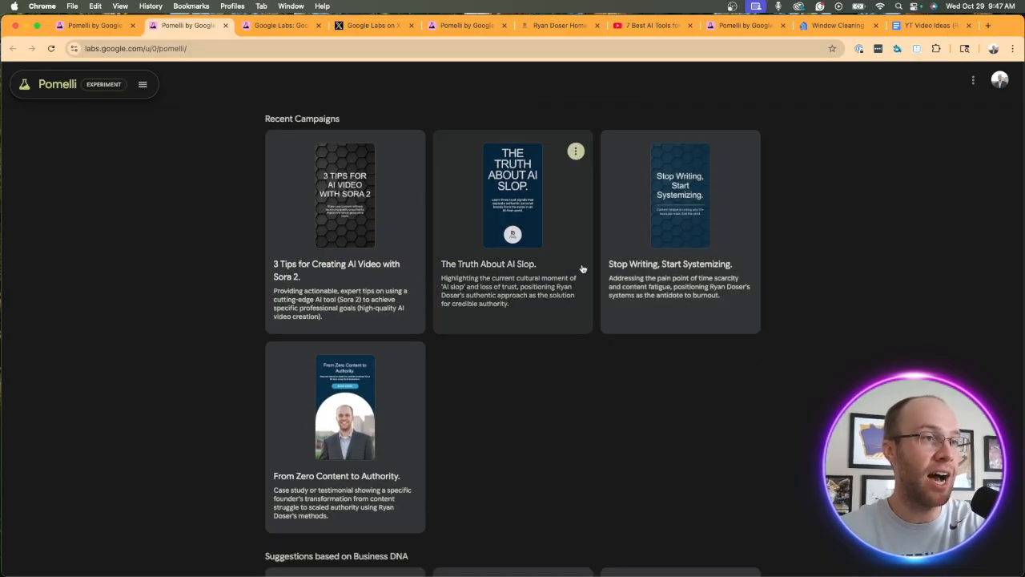
{"action": "mouse_move", "coordinate": [696, 282]}
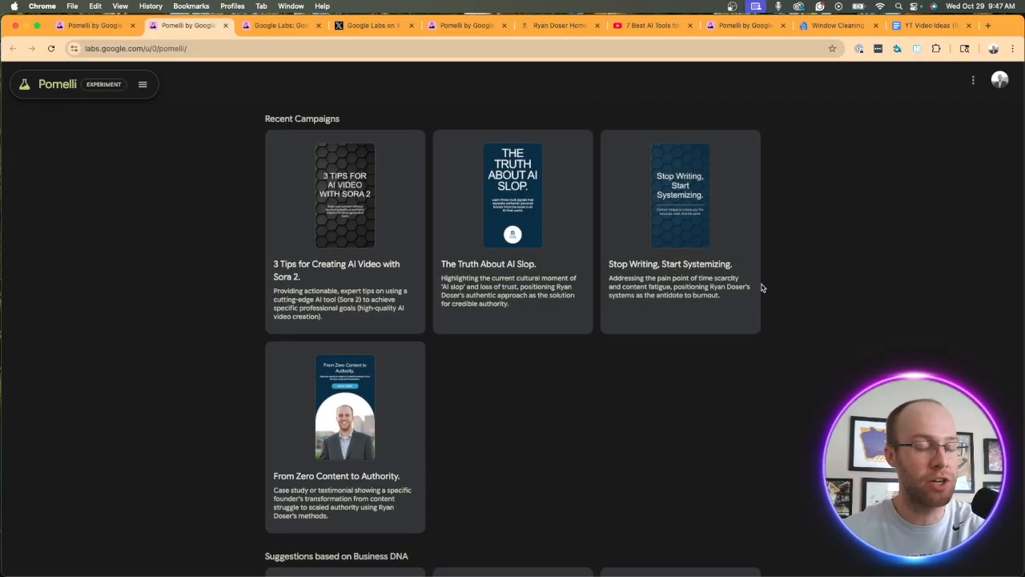
{"action": "left_click", "coordinate": [513, 194]}
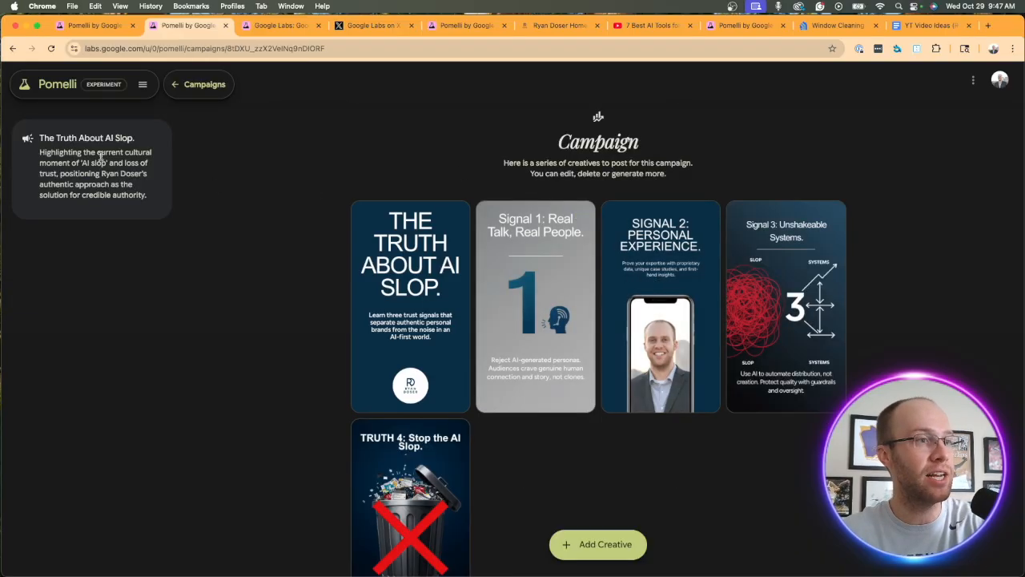
{"action": "mouse_move", "coordinate": [840, 173]}
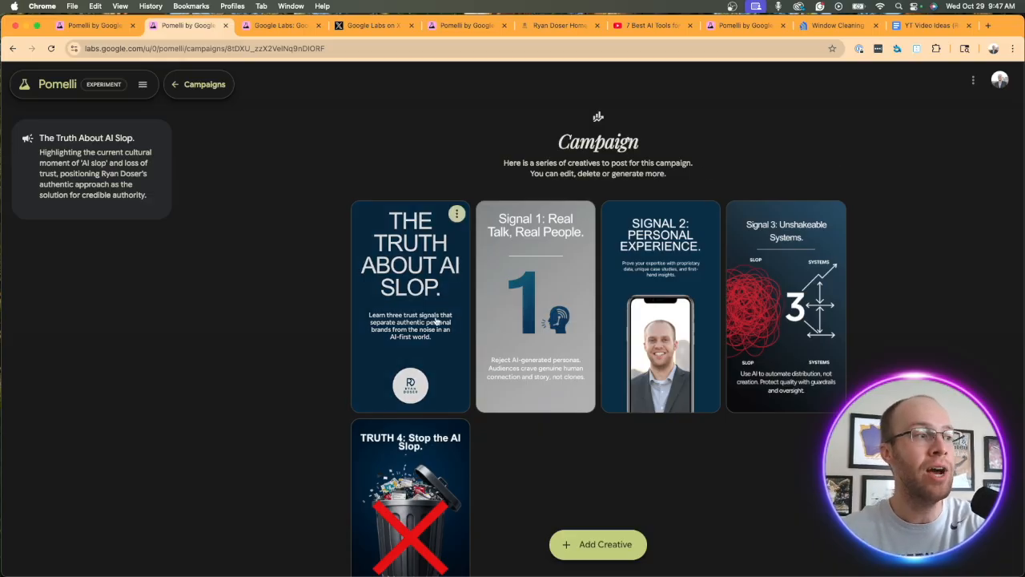
Open the cover creative of The Truth About AI Slop in the creative editor
{"action": "left_click", "coordinate": [410, 304]}
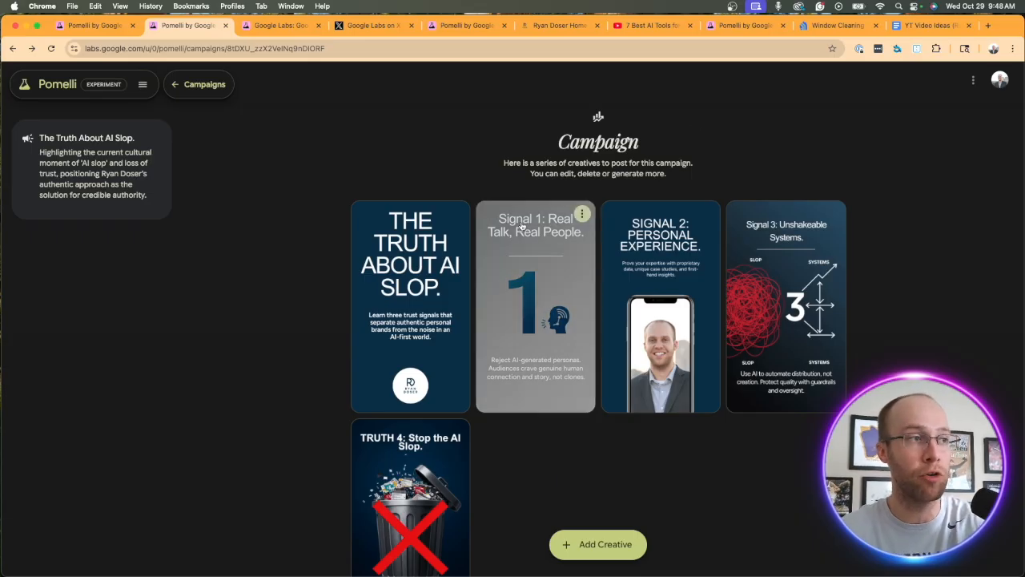
{"action": "mouse_move", "coordinate": [610, 364]}
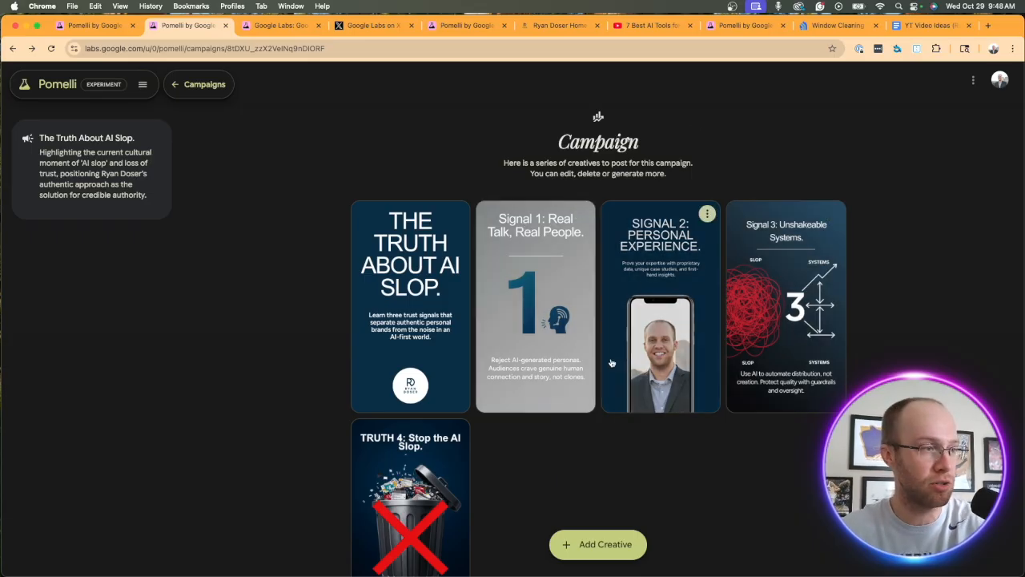
{"action": "mouse_move", "coordinate": [445, 233]}
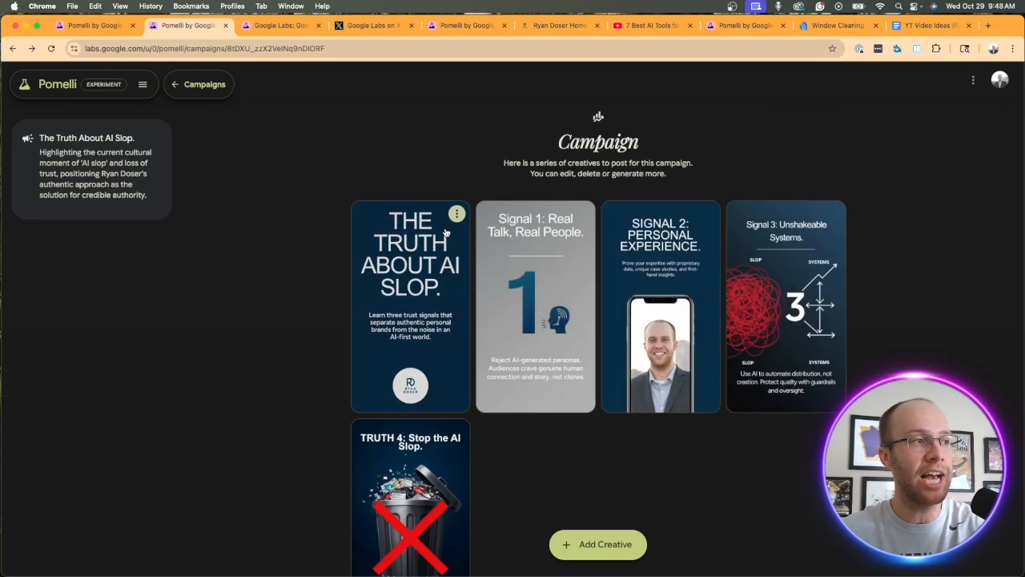
{"action": "left_click", "coordinate": [455, 213]}
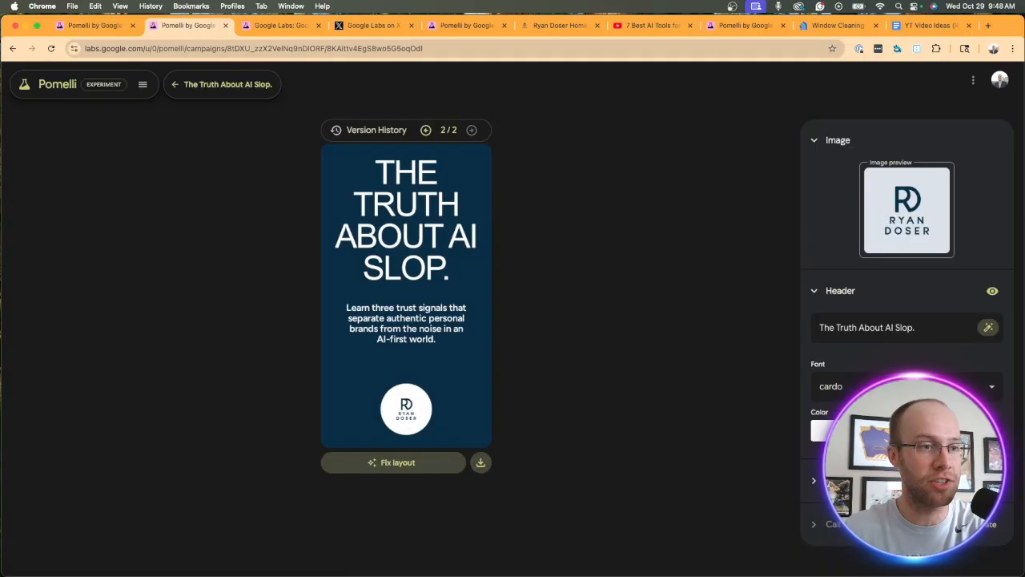
Expand the creative's Description, then go to Business DNA from the navigation menu
{"action": "left_click", "coordinate": [840, 291]}
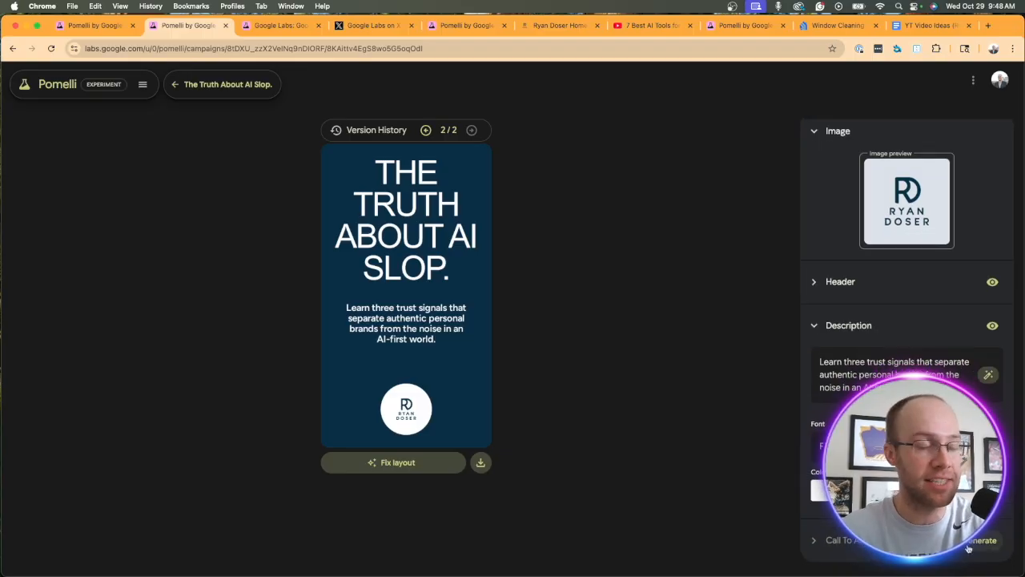
{"action": "left_click", "coordinate": [142, 84]}
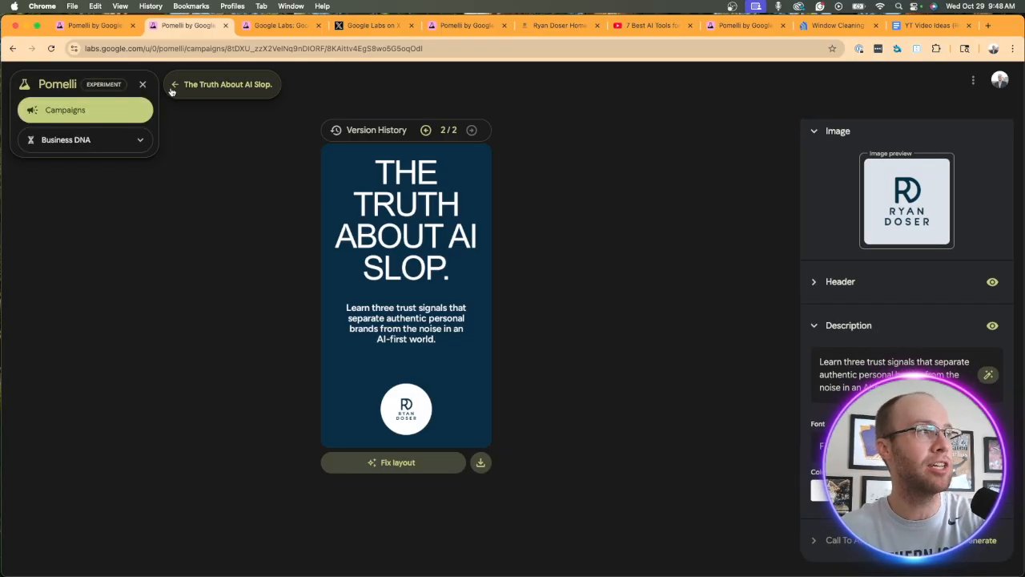
{"action": "left_click", "coordinate": [175, 83]}
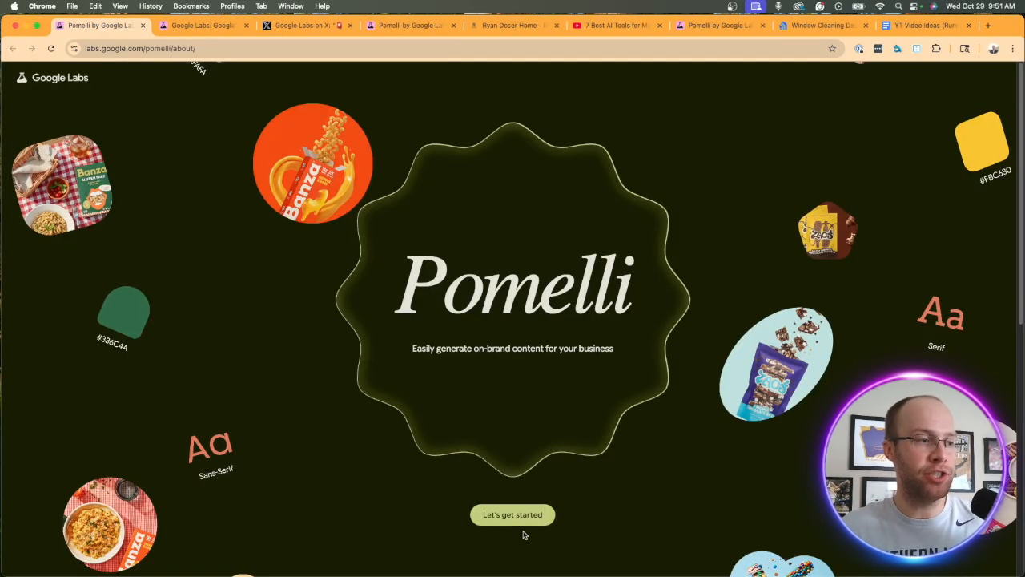
Start Pomelli onboarding with 'Let's go!' and reach the business website entry step
{"action": "left_click", "coordinate": [512, 514]}
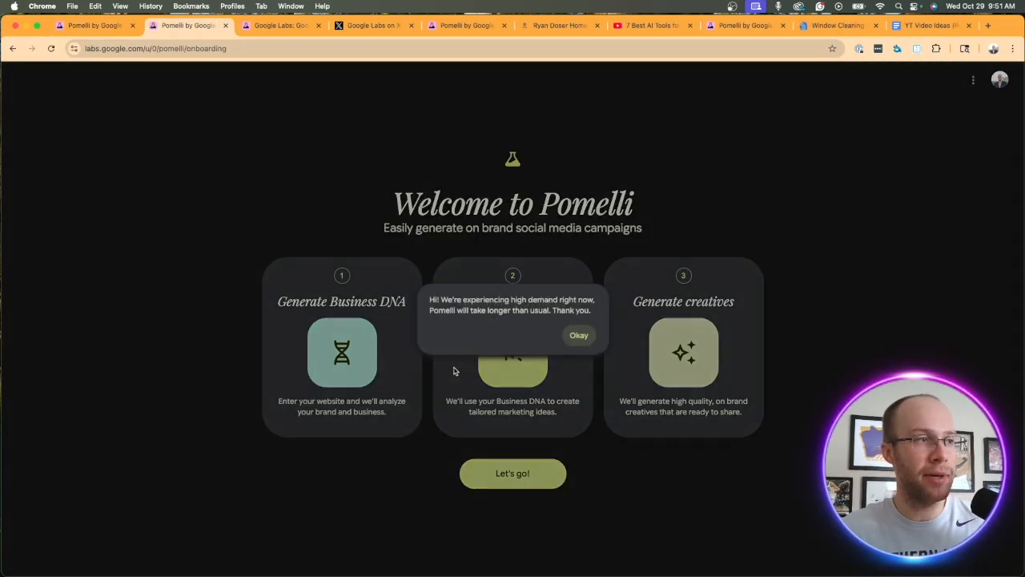
{"action": "left_click", "coordinate": [578, 335]}
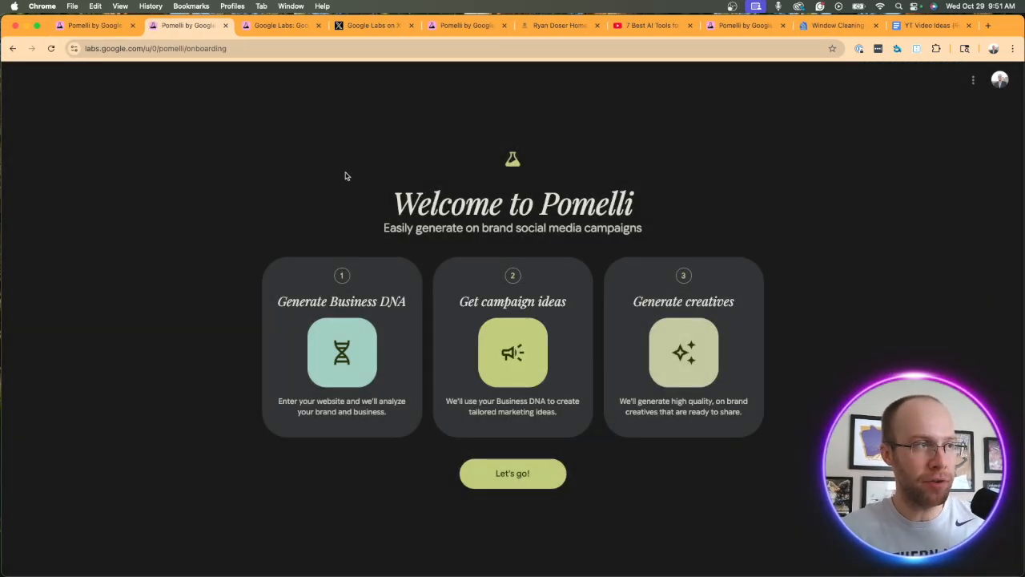
{"action": "mouse_move", "coordinate": [405, 184]}
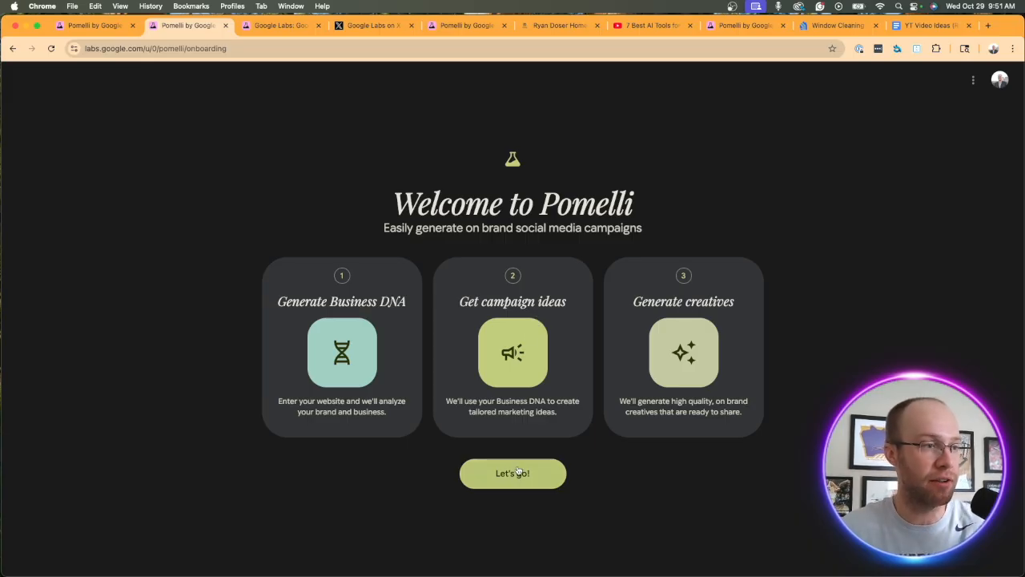
{"action": "left_click", "coordinate": [512, 474]}
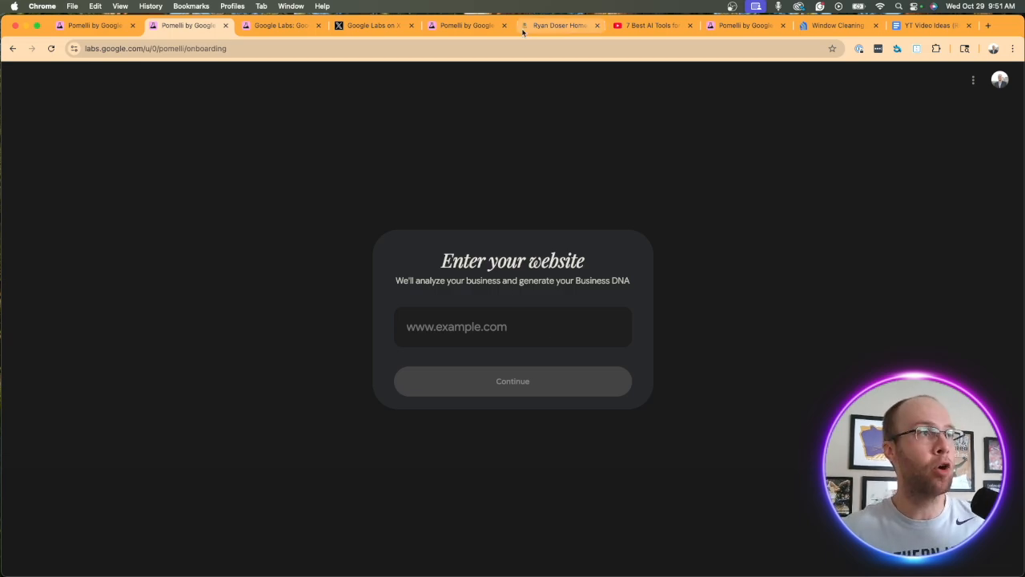
Enter the Ryan Doser LLC website address to generate its Business DNA profile
{"action": "left_click", "coordinate": [557, 25]}
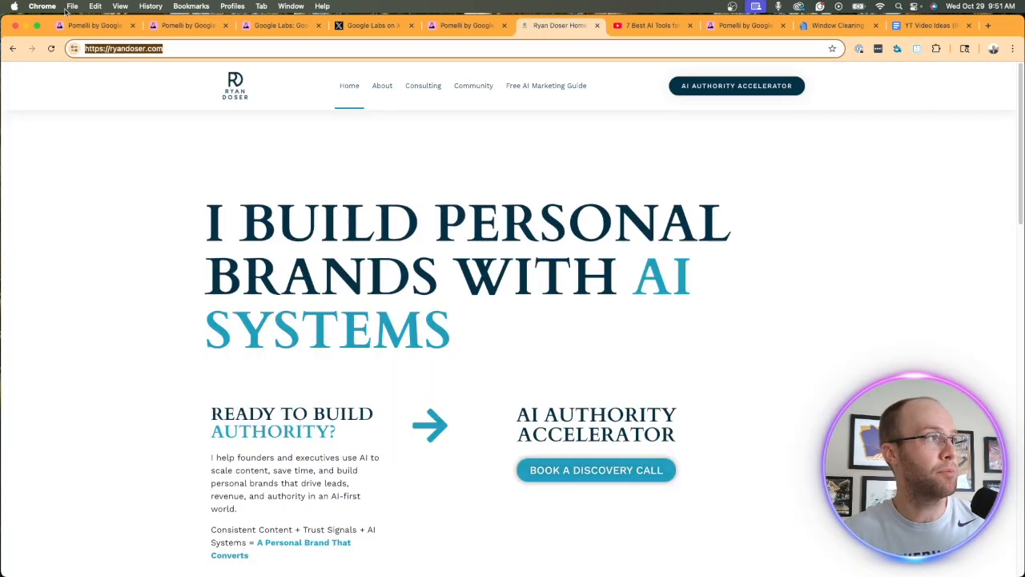
{"action": "left_click", "coordinate": [184, 25]}
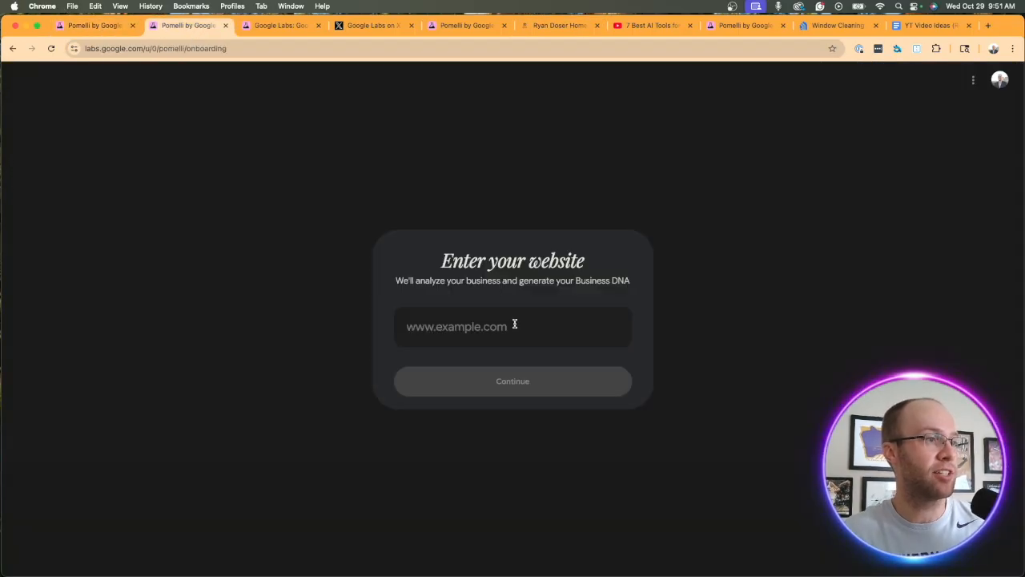
{"action": "left_click", "coordinate": [512, 381]}
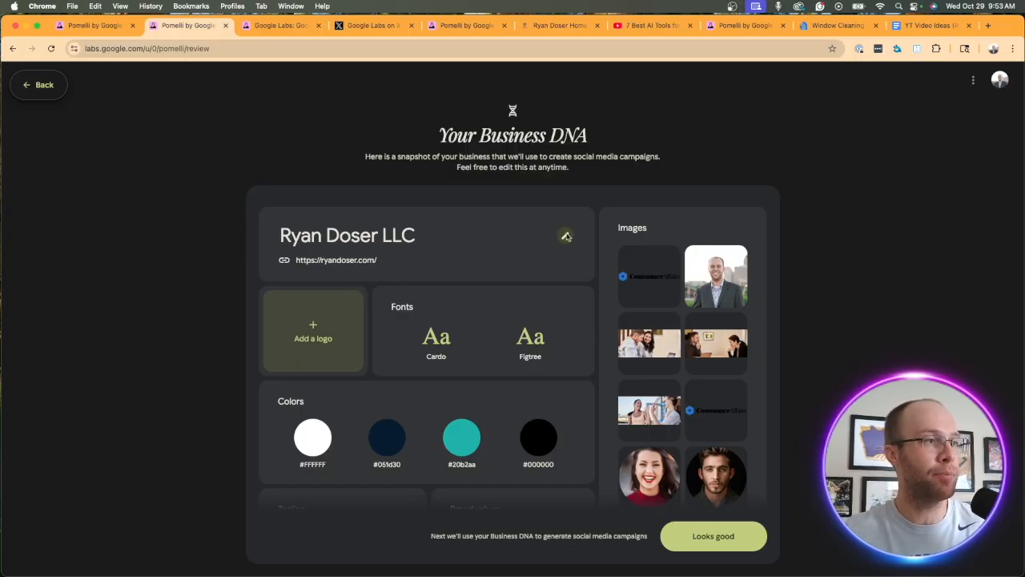
Change the business name to Ryan Doser and start adding a logo
{"action": "left_click", "coordinate": [566, 236]}
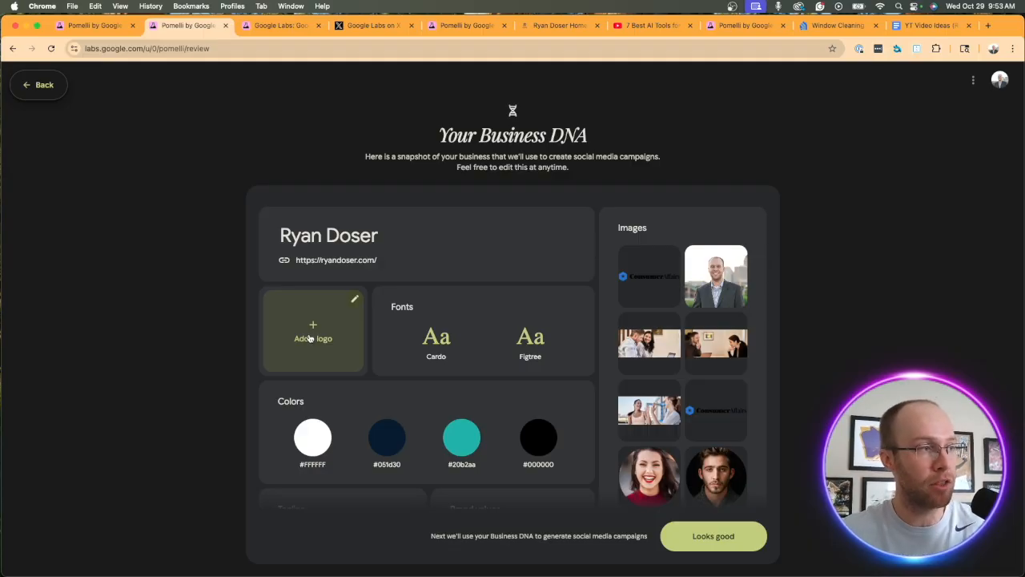
{"action": "left_click", "coordinate": [313, 330]}
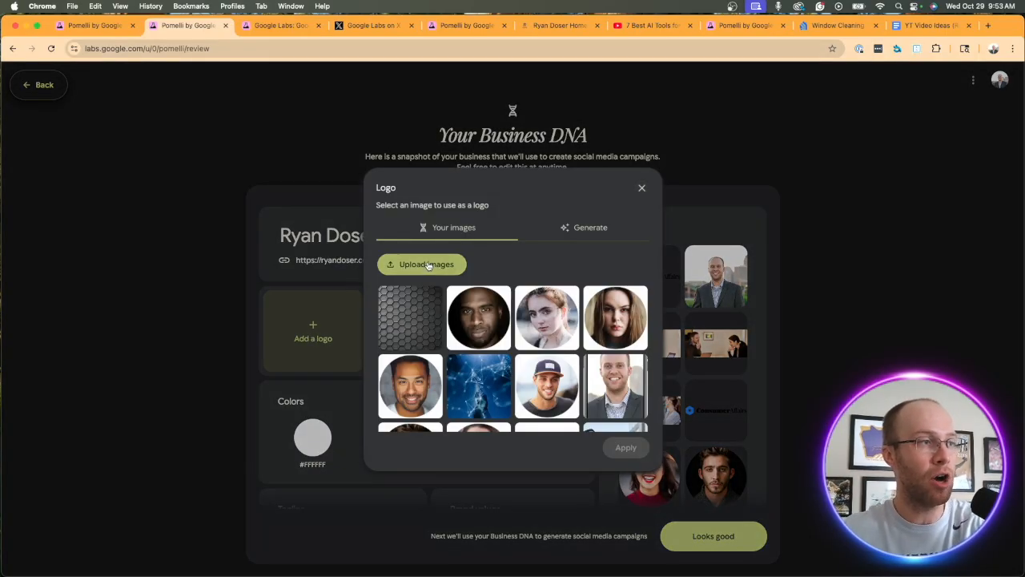
Upload the Ryan Doser monogram image and apply it as the business logo
{"action": "left_click", "coordinate": [421, 264]}
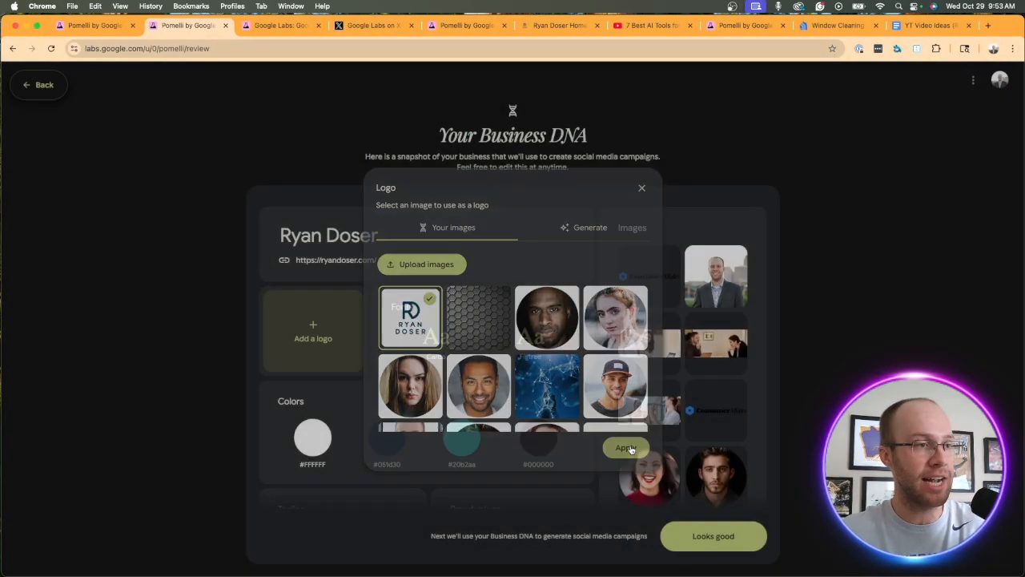
{"action": "left_click", "coordinate": [625, 449]}
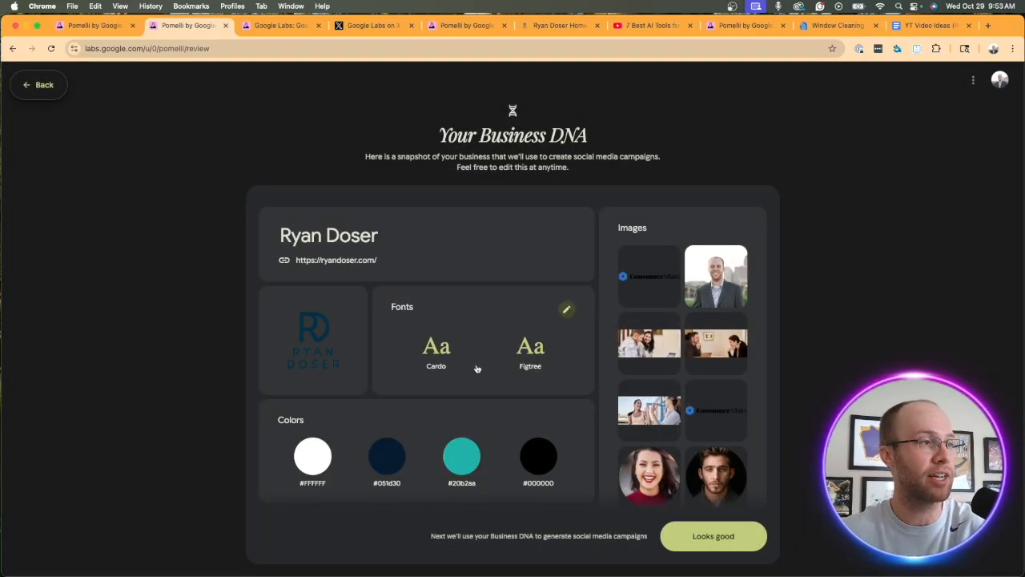
{"action": "mouse_move", "coordinate": [535, 354]}
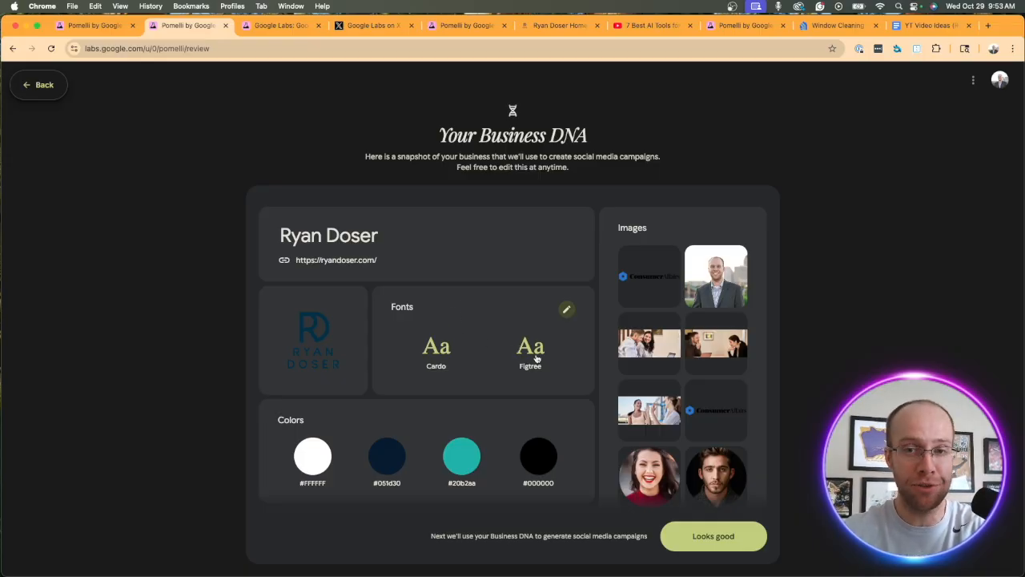
{"action": "mouse_move", "coordinate": [500, 320]}
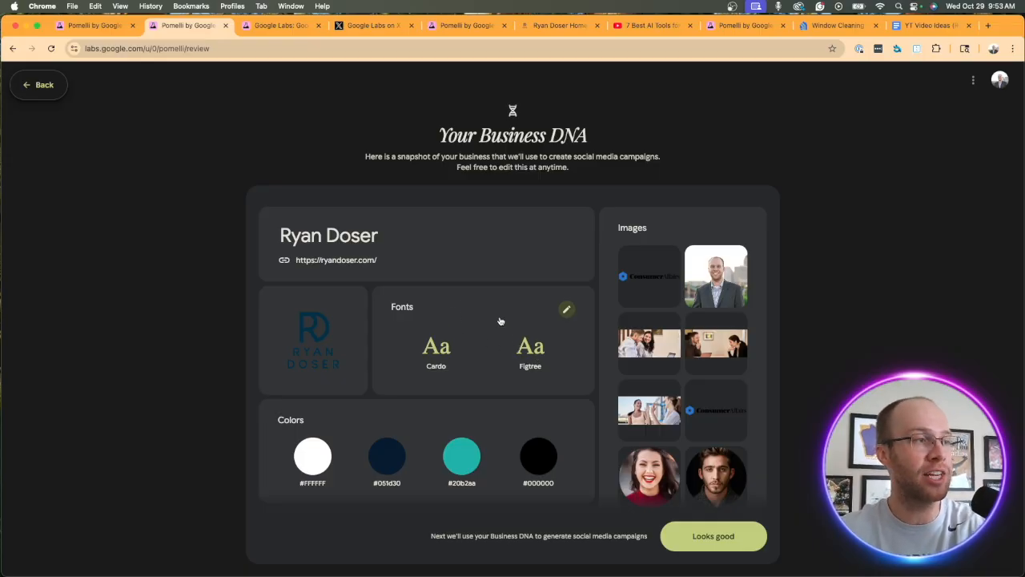
{"action": "mouse_move", "coordinate": [351, 448]}
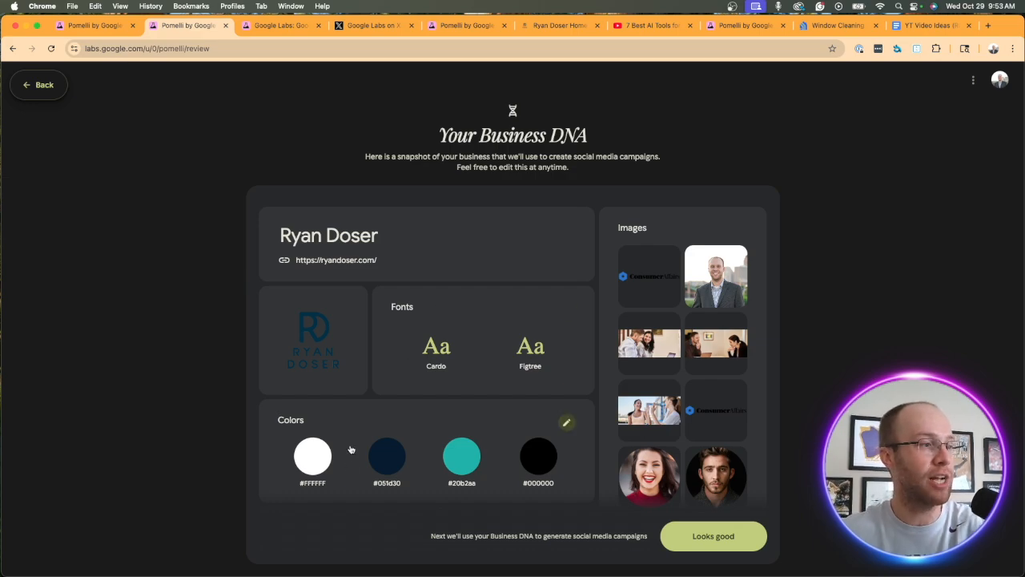
{"action": "mouse_move", "coordinate": [381, 426]}
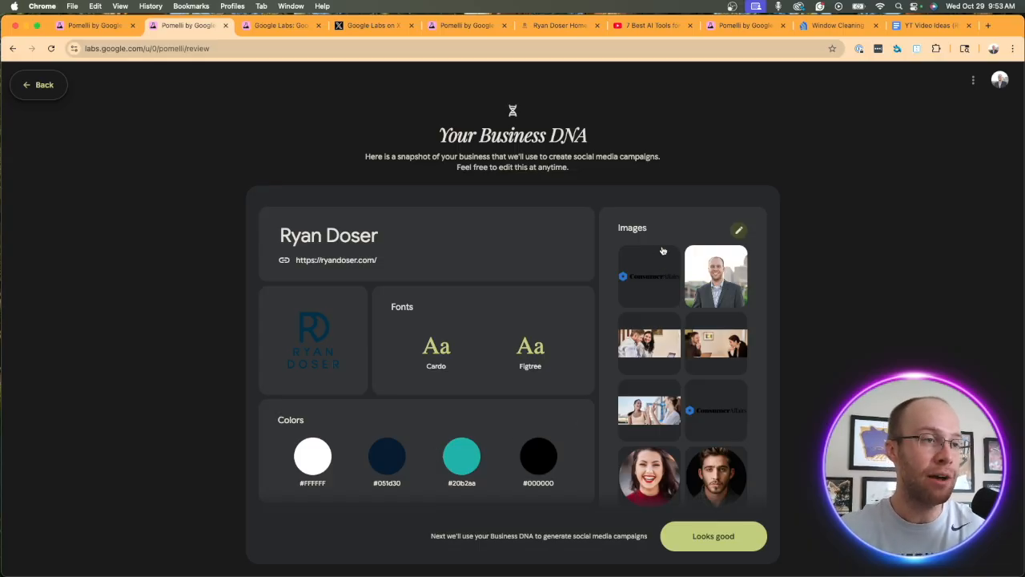
{"action": "mouse_move", "coordinate": [676, 267]}
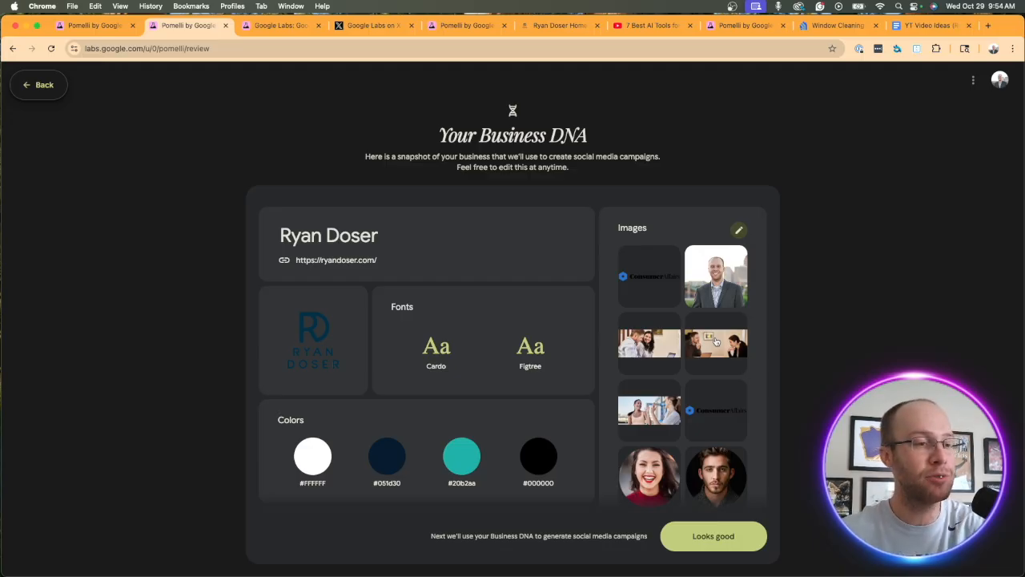
{"action": "mouse_move", "coordinate": [681, 256]}
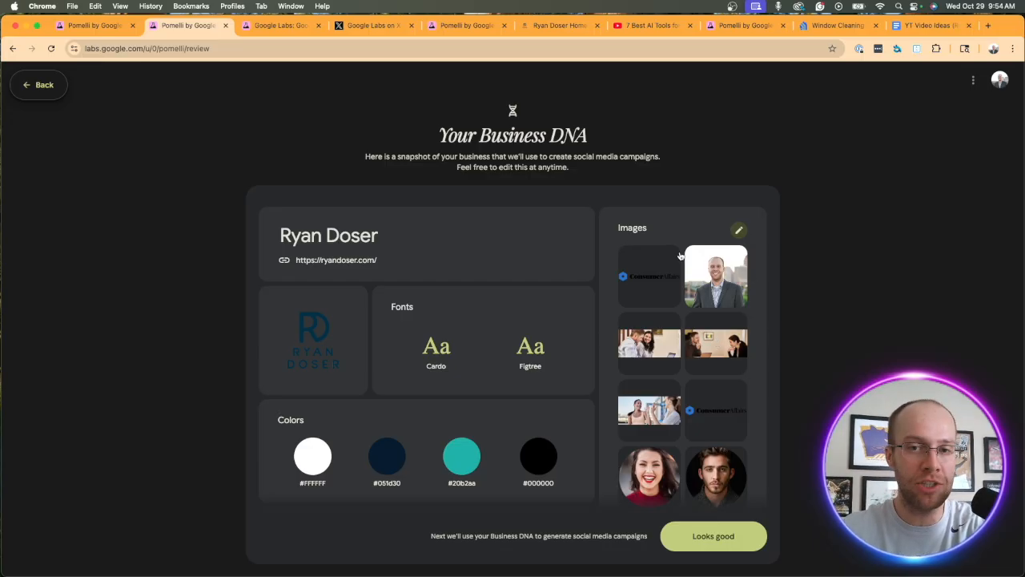
{"action": "left_click", "coordinate": [737, 231]}
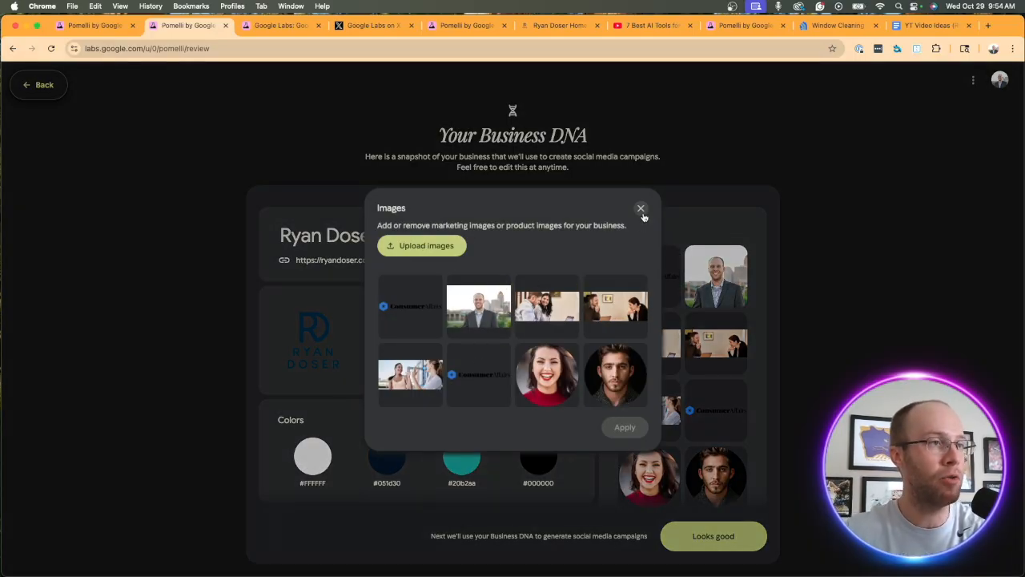
{"action": "left_click", "coordinate": [641, 208]}
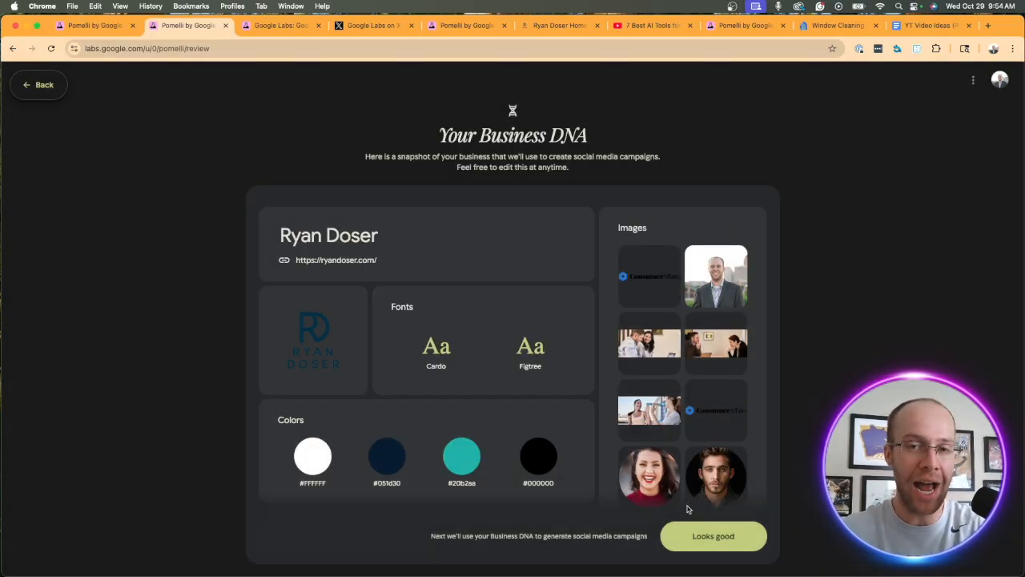
Approve the Business DNA and return to Home with its three suggested campaign ideas
{"action": "left_click", "coordinate": [714, 535]}
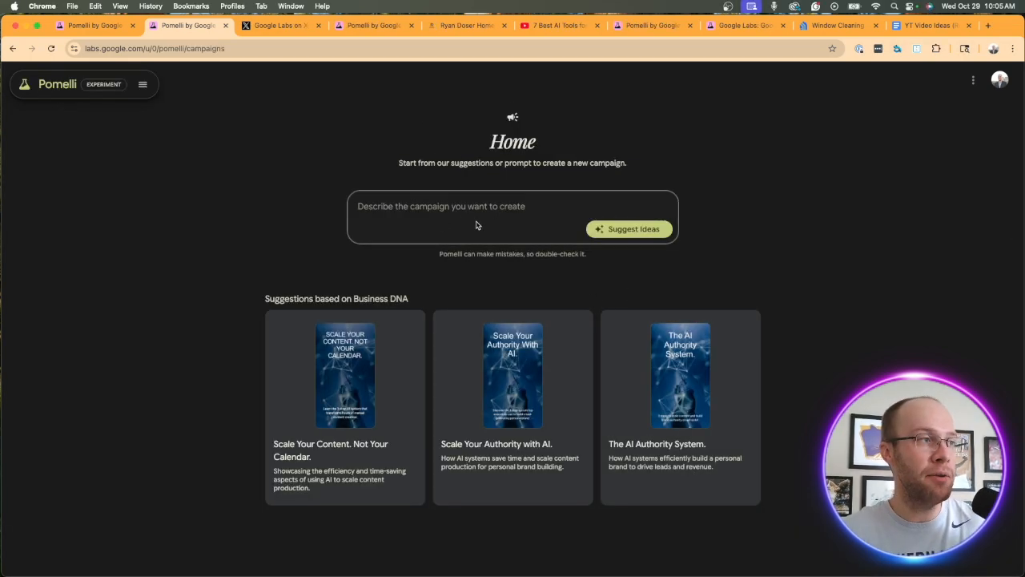
{"action": "mouse_move", "coordinate": [497, 215]}
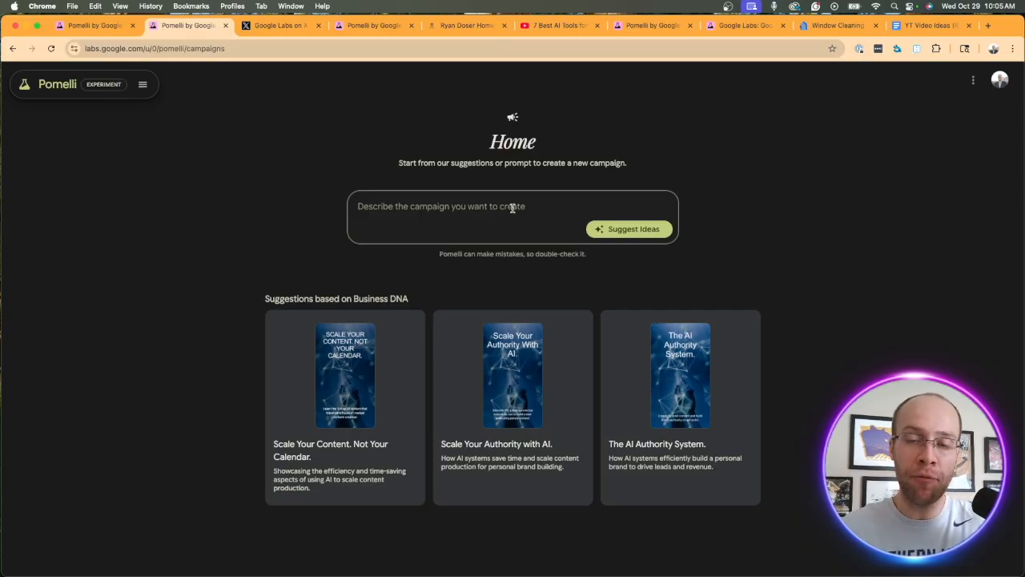
{"action": "mouse_move", "coordinate": [265, 298]}
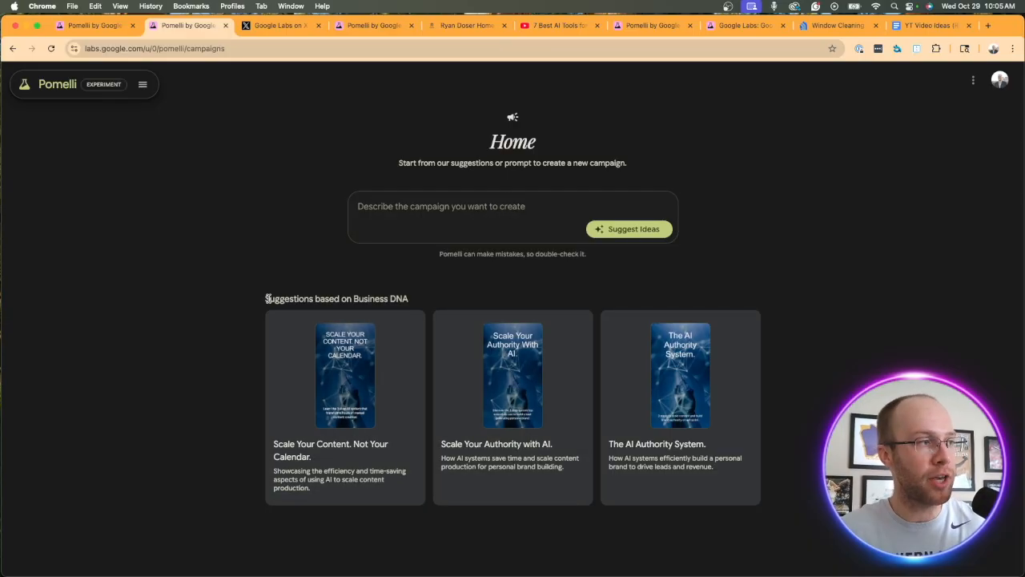
{"action": "mouse_move", "coordinate": [418, 300]}
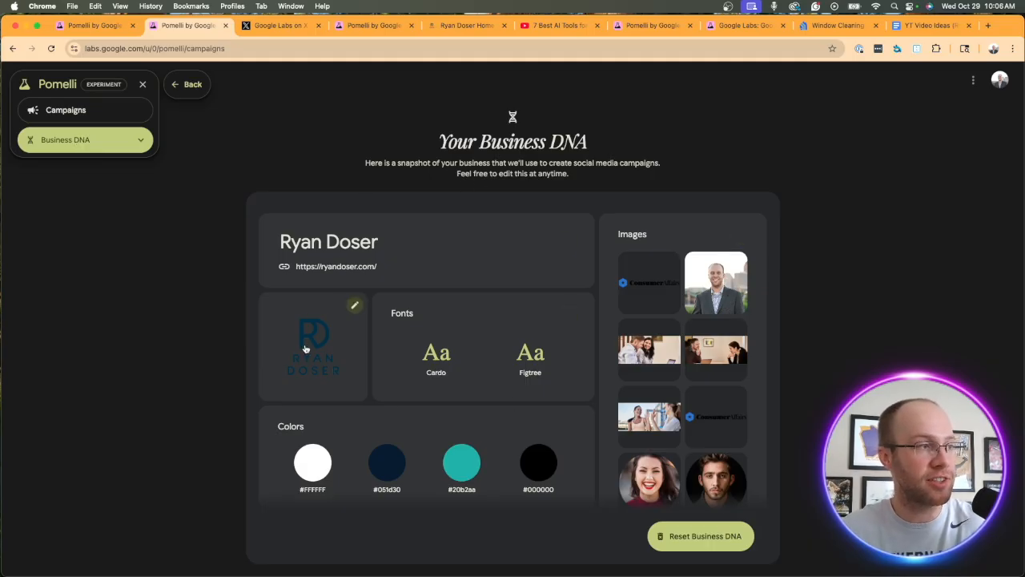
{"action": "mouse_move", "coordinate": [189, 179]}
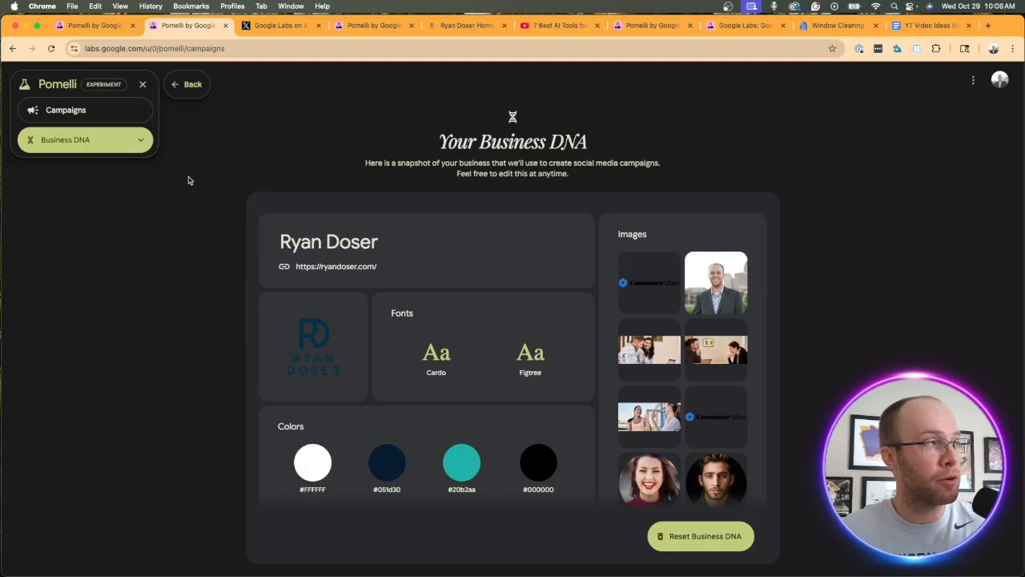
{"action": "left_click", "coordinate": [65, 109]}
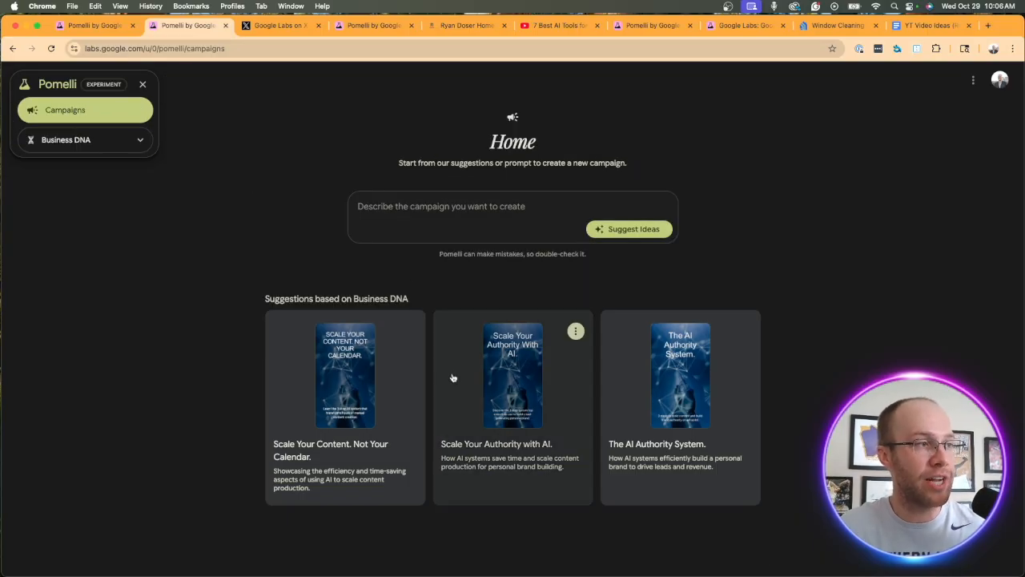
{"action": "mouse_move", "coordinate": [470, 384]}
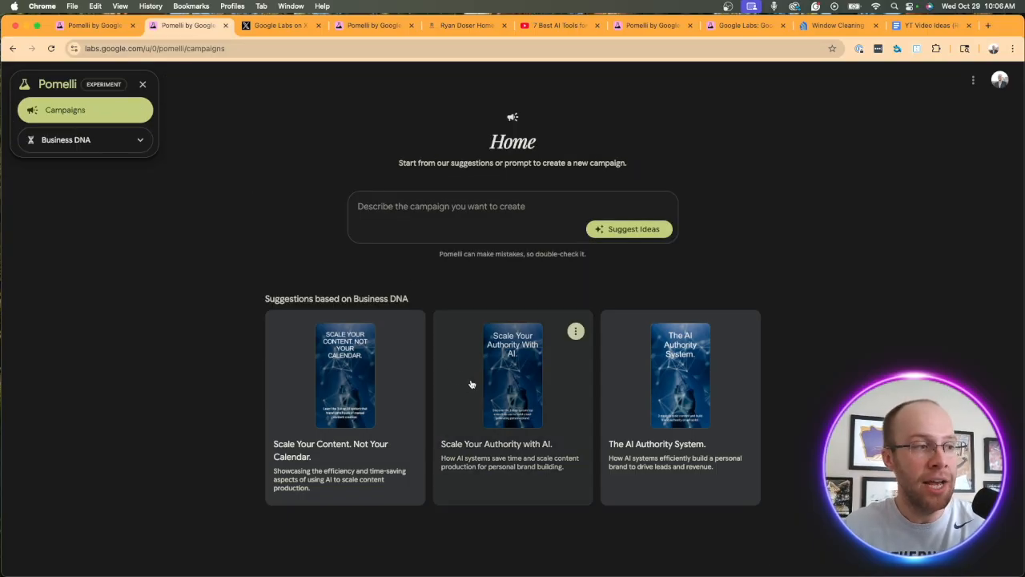
{"action": "mouse_move", "coordinate": [683, 403]}
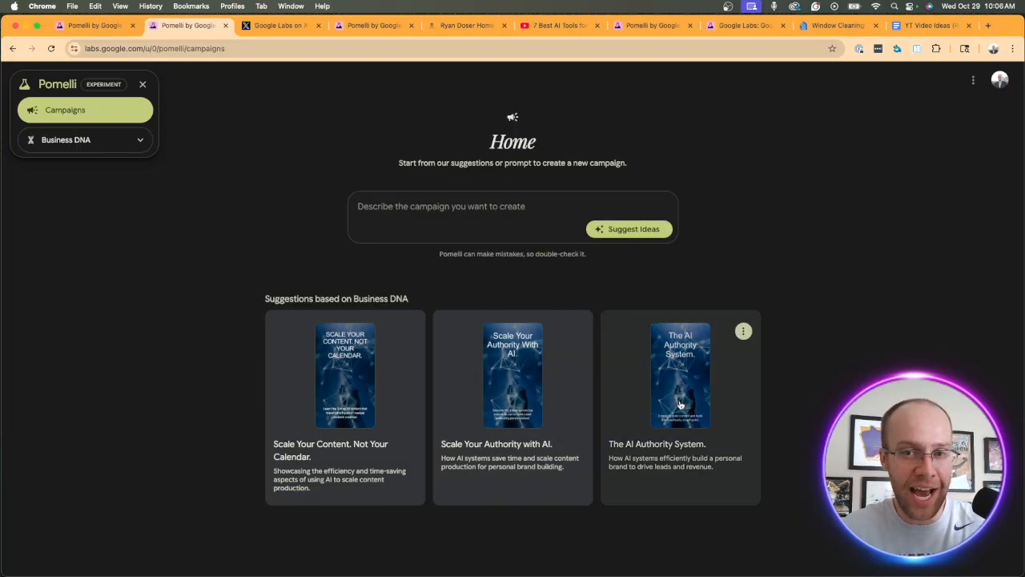
Open The AI Authority System suggestion as a campaign with four generated creatives
{"action": "left_click", "coordinate": [679, 374]}
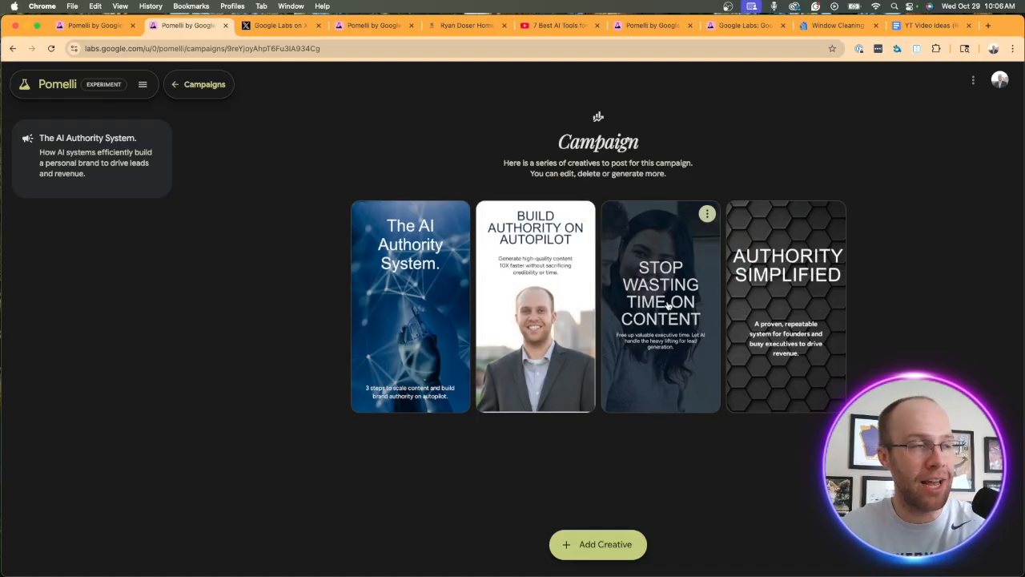
{"action": "mouse_move", "coordinate": [542, 280]}
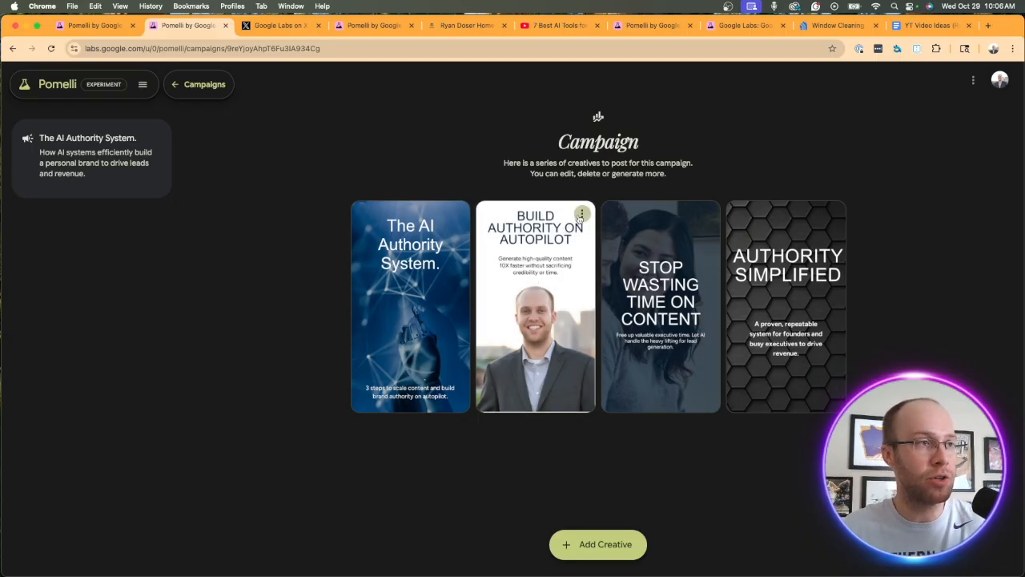
{"action": "left_click", "coordinate": [581, 217]}
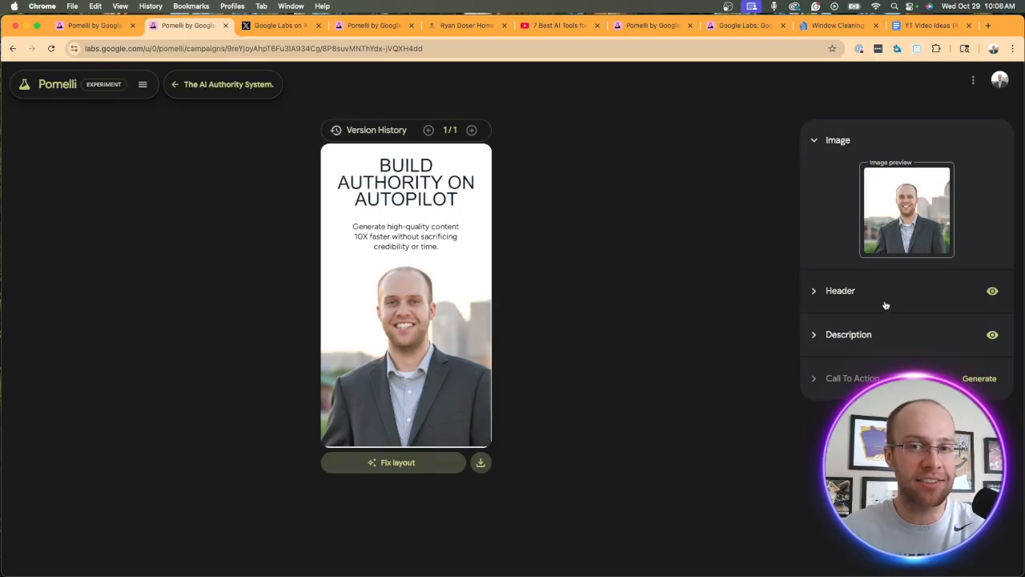
{"action": "mouse_move", "coordinate": [913, 192]}
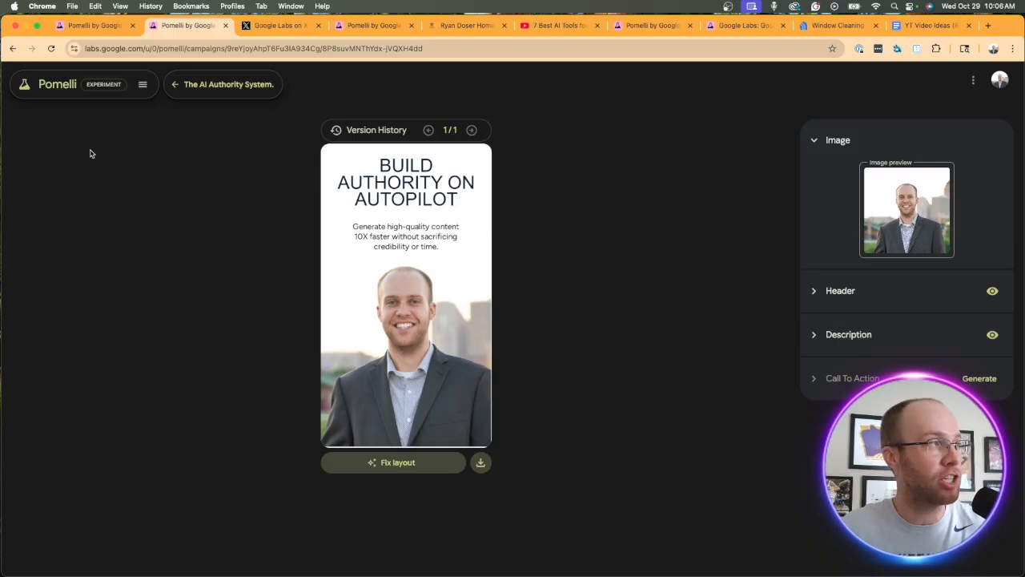
{"action": "left_click", "coordinate": [176, 84]}
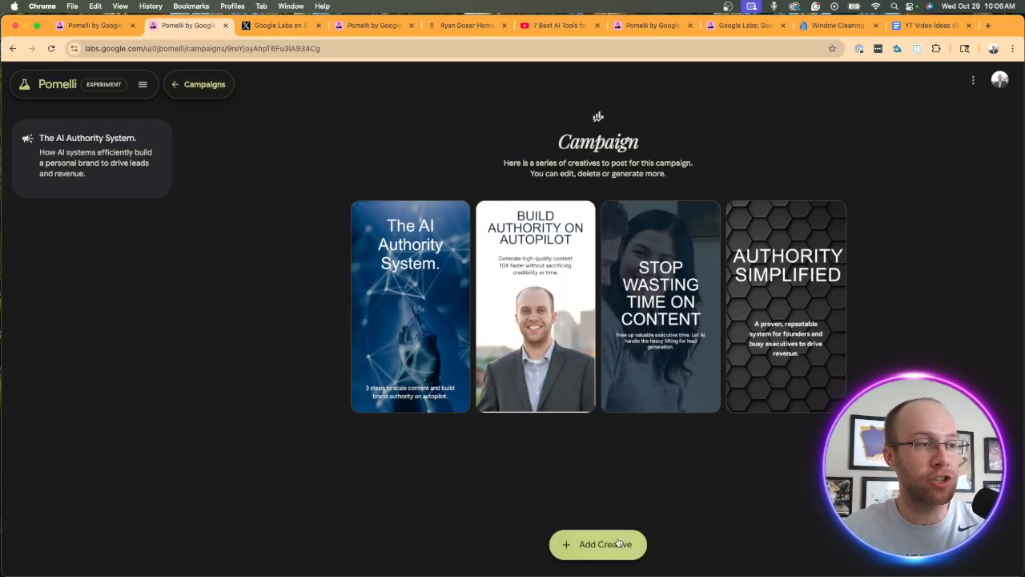
Briefly start a new creative, then go back to the Pomelli Home page
{"action": "left_click", "coordinate": [599, 545]}
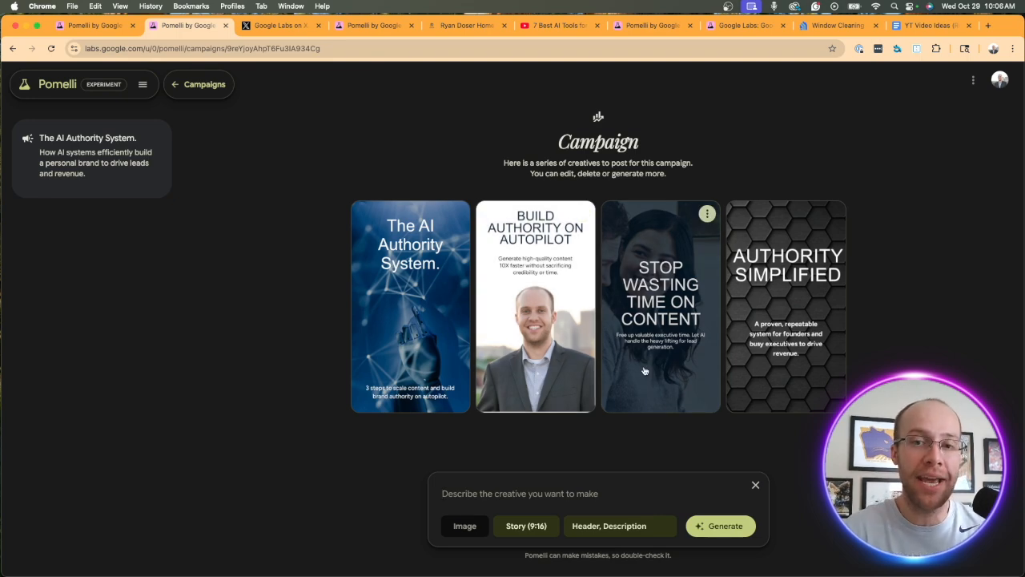
{"action": "mouse_move", "coordinate": [609, 286]}
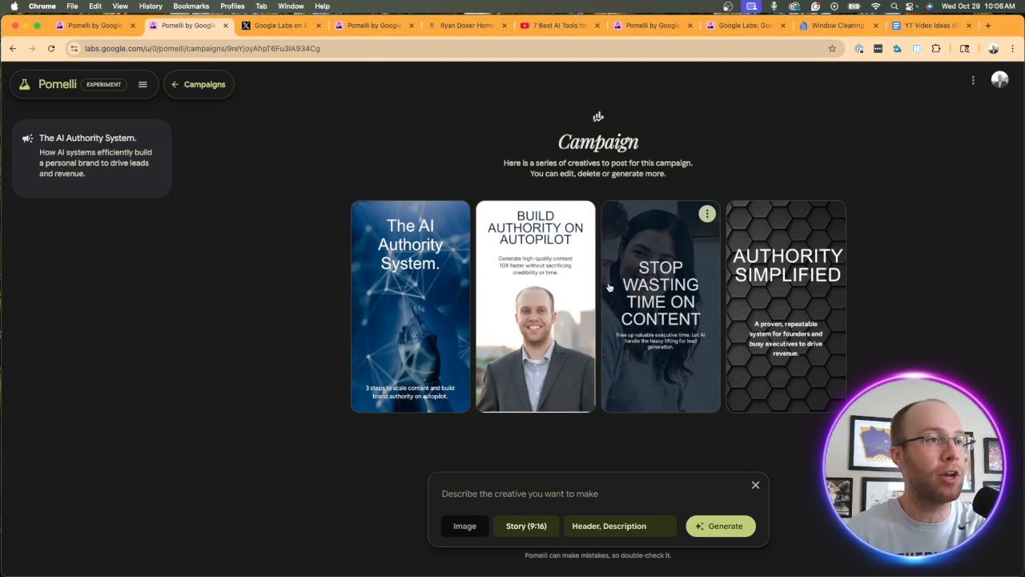
{"action": "left_click", "coordinate": [198, 83]}
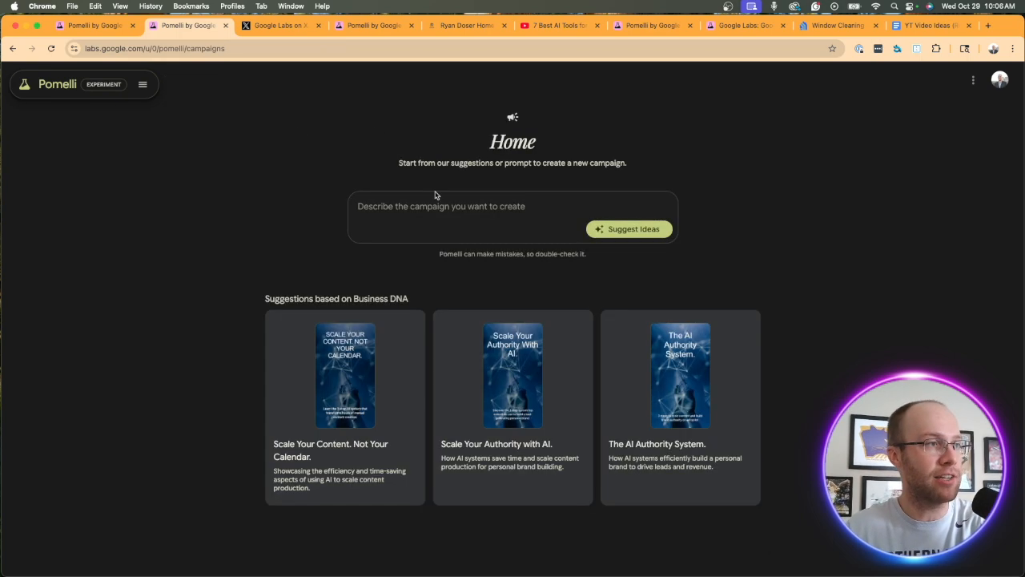
Describe a carousel on the 3 best AI marketing tools (ChatGPT, Claude, NotebookLM) and get suggested ideas
{"action": "left_click", "coordinate": [442, 211]}
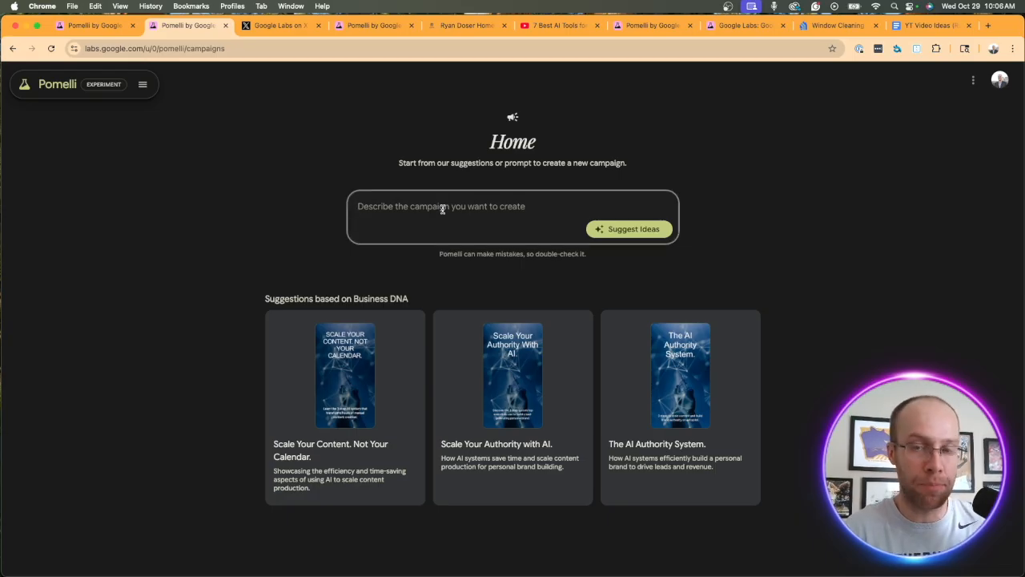
{"action": "type", "text": "A social media carousel covering the 3 Best AI Tools for Marketing. Include ChatGPT, Claude, and NotebookLM."}
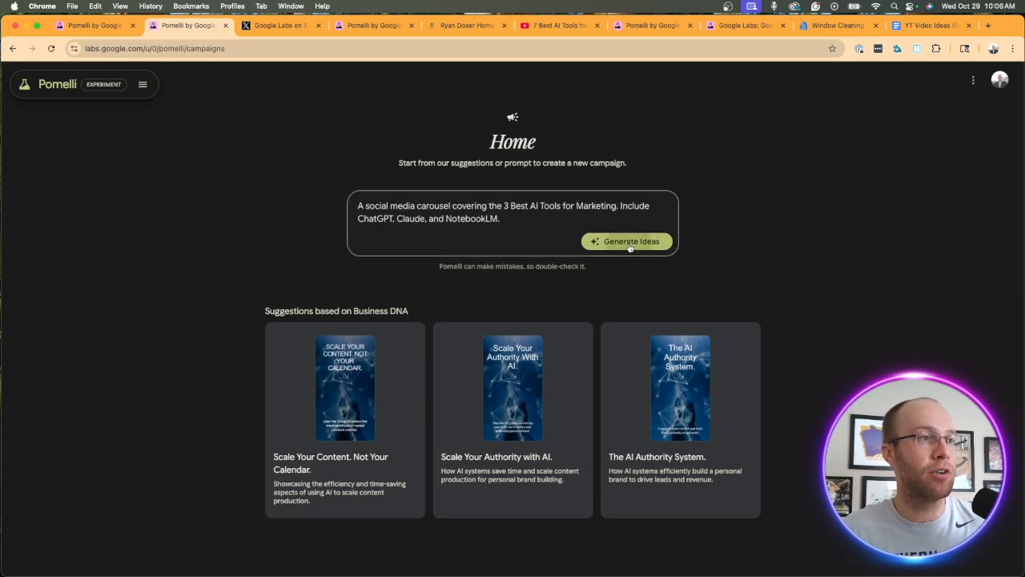
{"action": "left_click", "coordinate": [628, 240]}
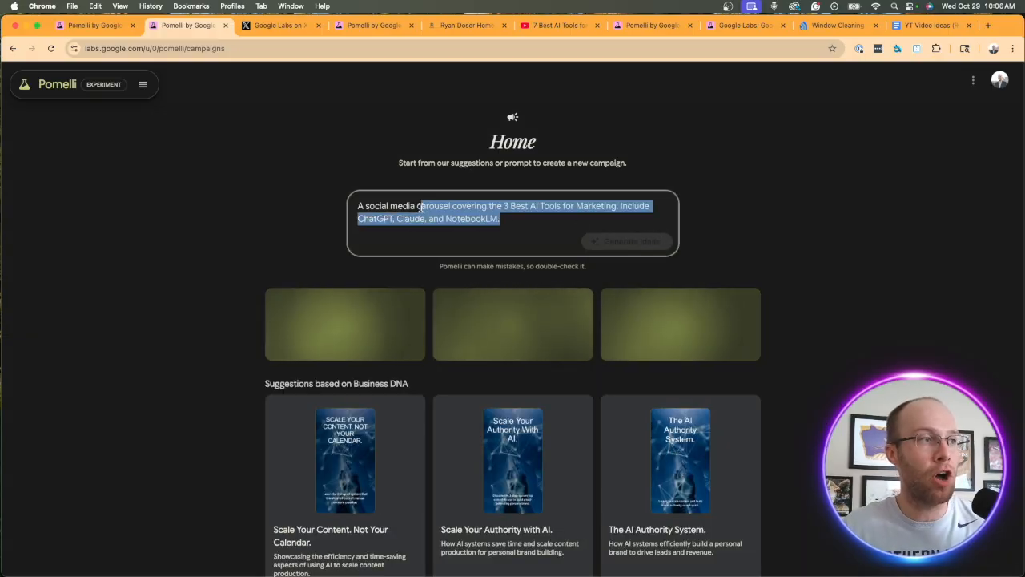
{"action": "left_click", "coordinate": [418, 205]}
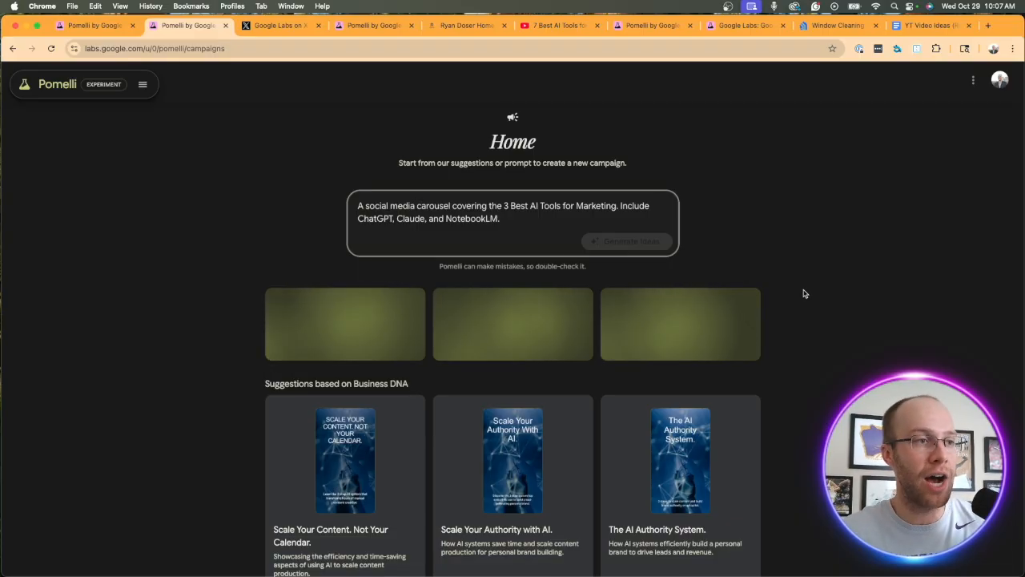
{"action": "left_click", "coordinate": [628, 241]}
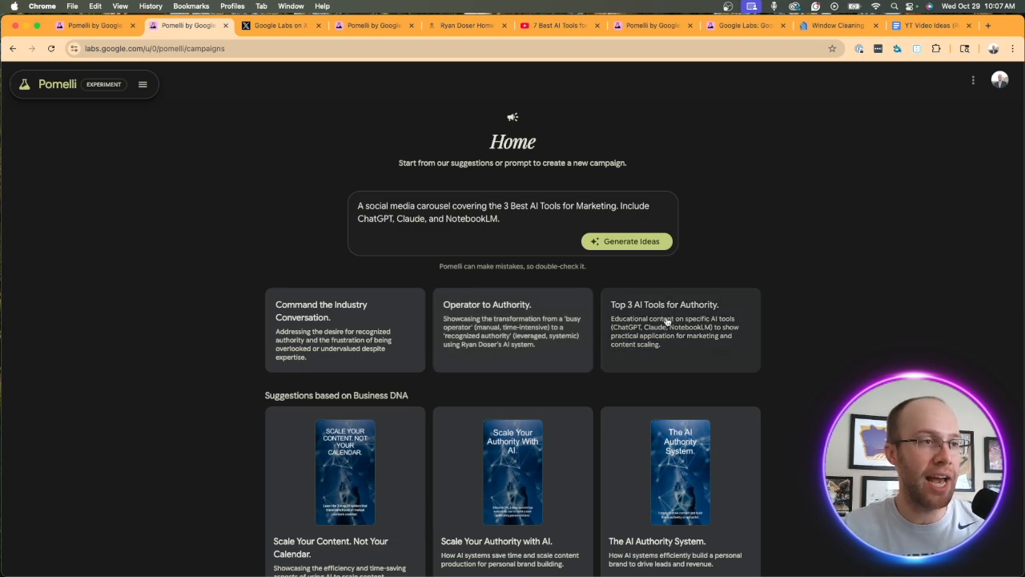
Create the Top 3 AI Tools for Authority campaign and open its Tool 1 ChatGPT creative
{"action": "left_click", "coordinate": [679, 329]}
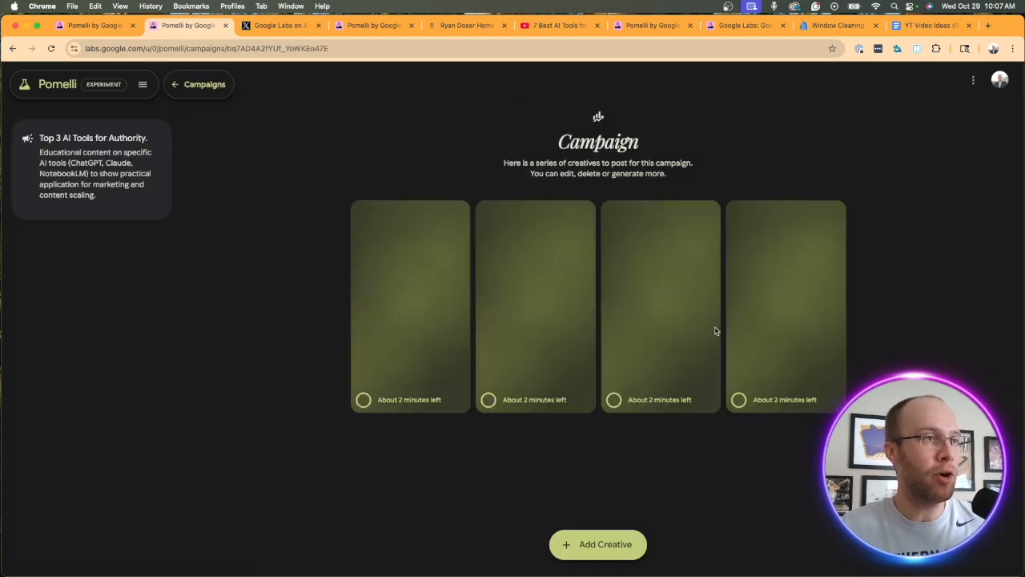
{"action": "mouse_move", "coordinate": [750, 326]}
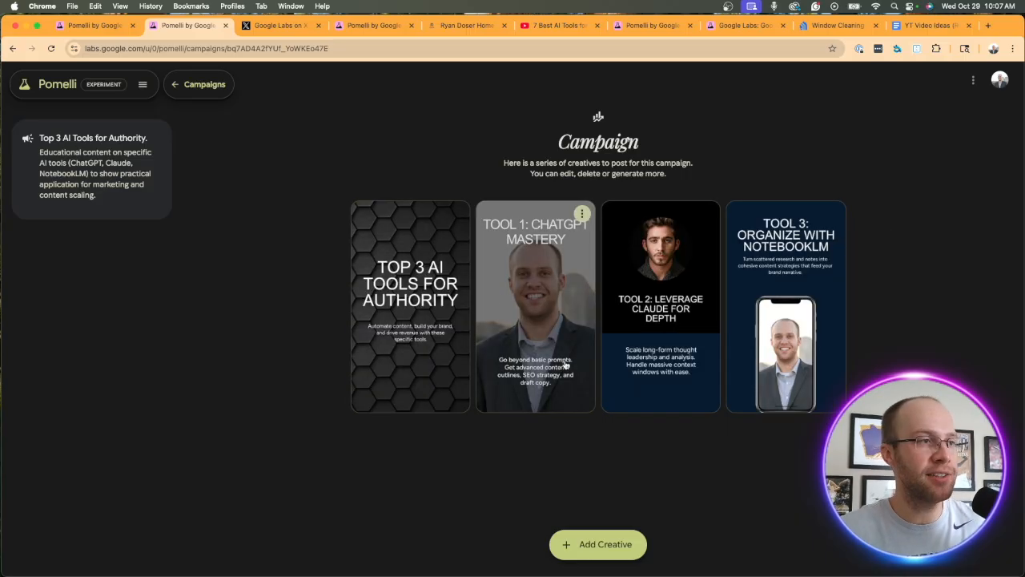
{"action": "mouse_move", "coordinate": [942, 317]}
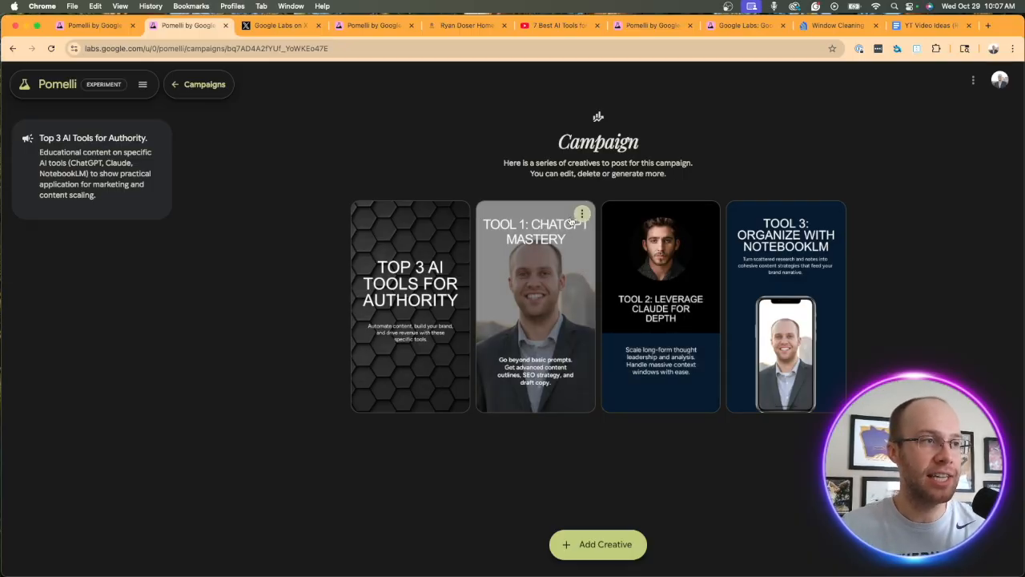
{"action": "left_click", "coordinate": [535, 306]}
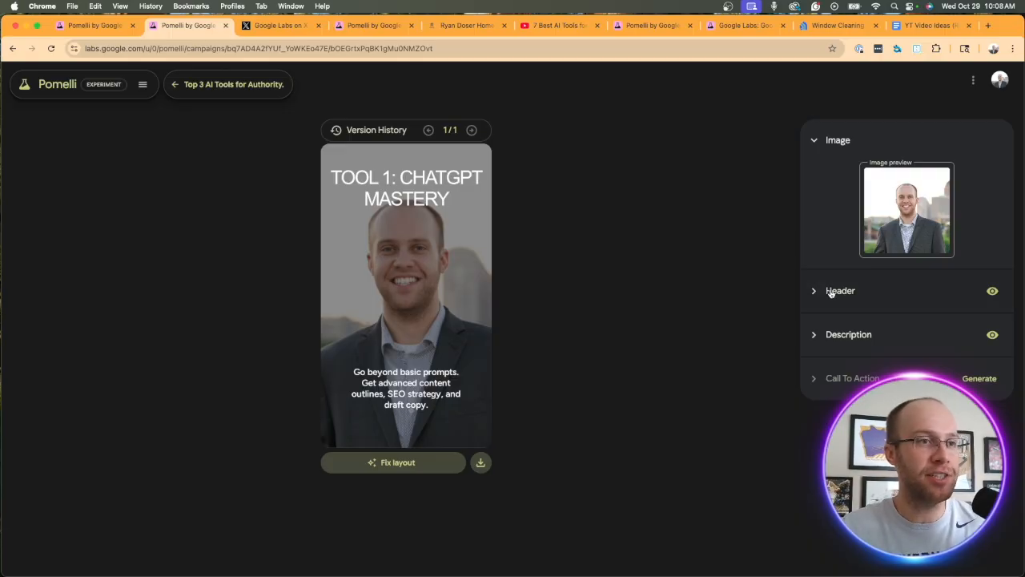
Change the ChatGPT slide's header to 'Tool 1: ChatGPT Plus'
{"action": "left_click", "coordinate": [840, 292]}
{"action": "type", "text": "Tool 1: ChatGPT Plus"}
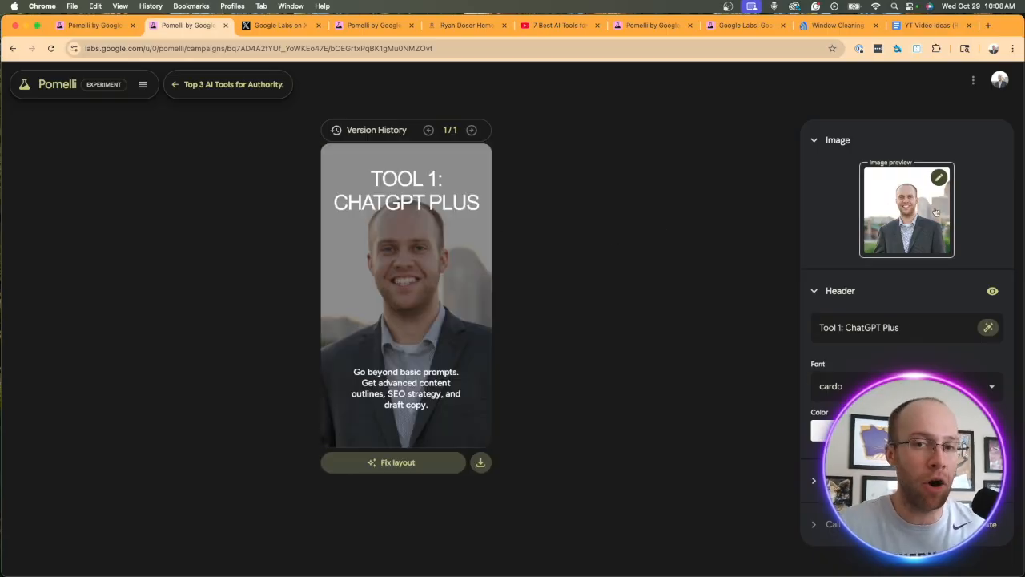
{"action": "mouse_move", "coordinate": [503, 391]}
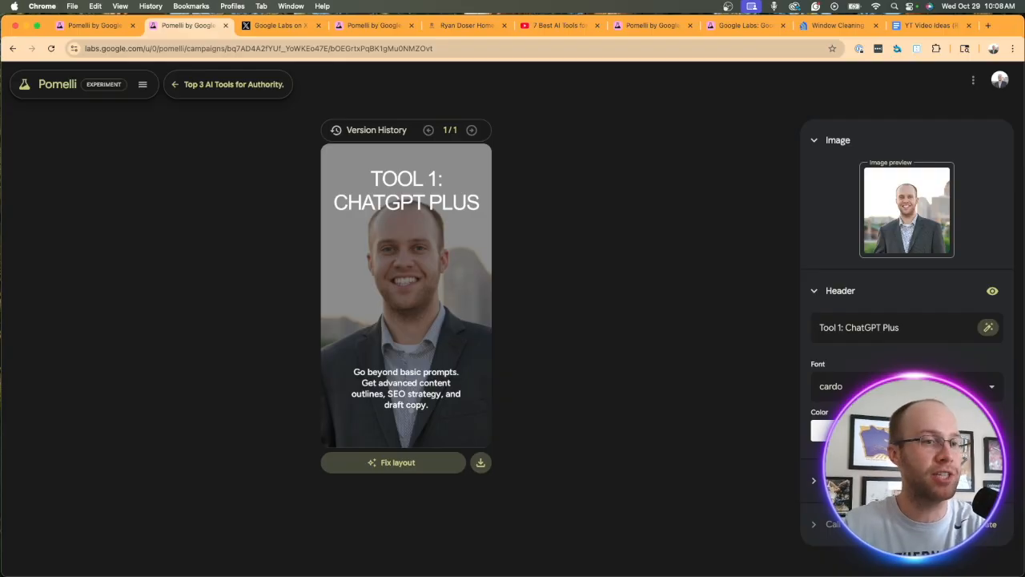
{"action": "left_click", "coordinate": [839, 291]}
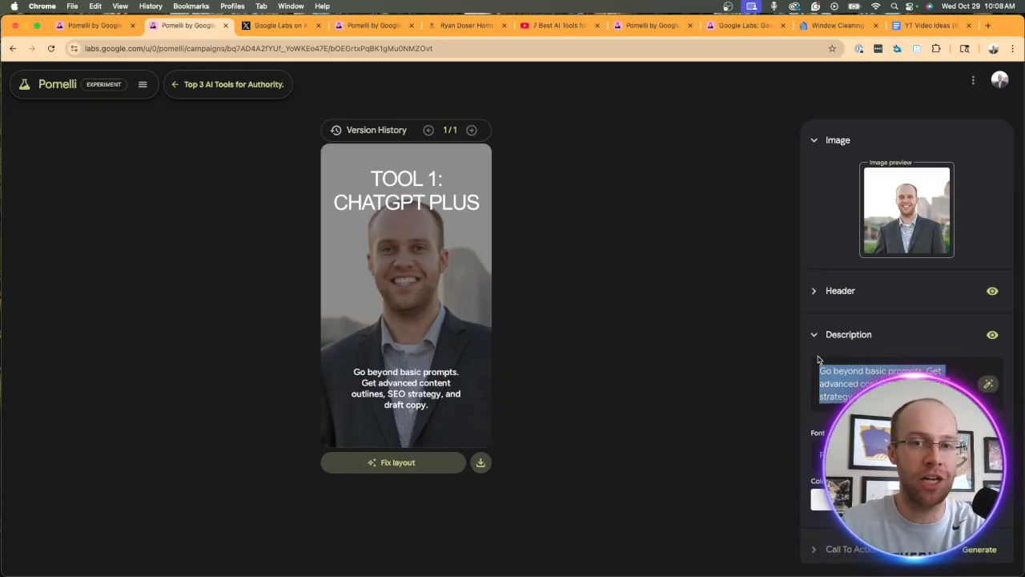
{"action": "left_click", "coordinate": [177, 83]}
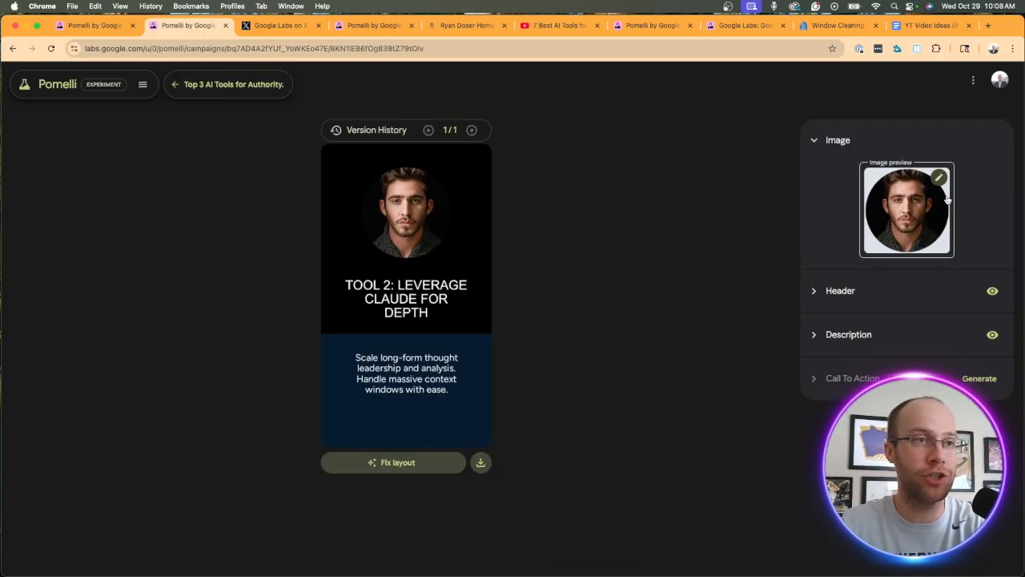
Swap the Claude slide's image for the suited city-background personal headshot
{"action": "left_click", "coordinate": [939, 176]}
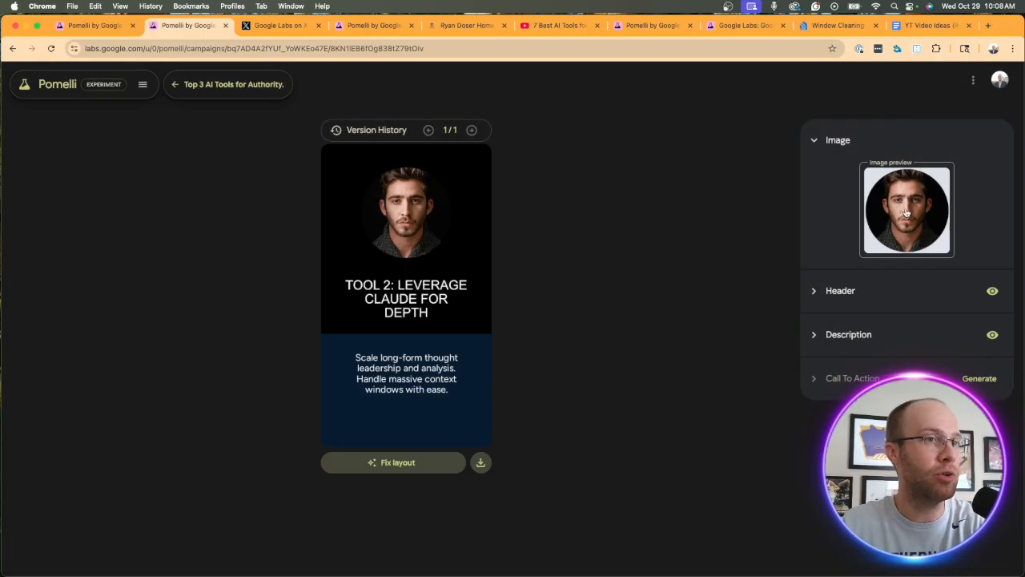
{"action": "left_click", "coordinate": [906, 210]}
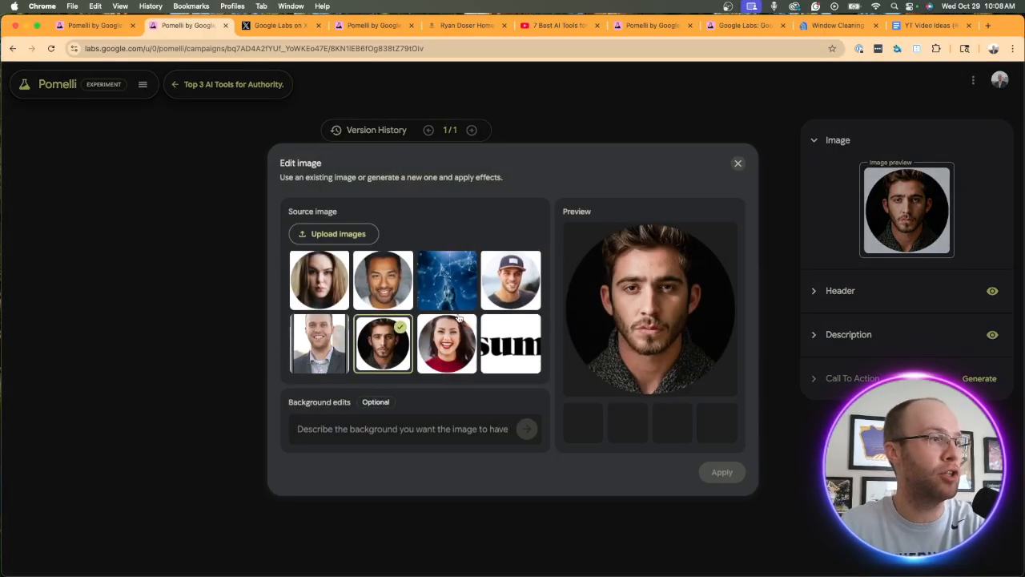
{"action": "scroll", "scroll_direction": "down", "scroll_amount": 3}
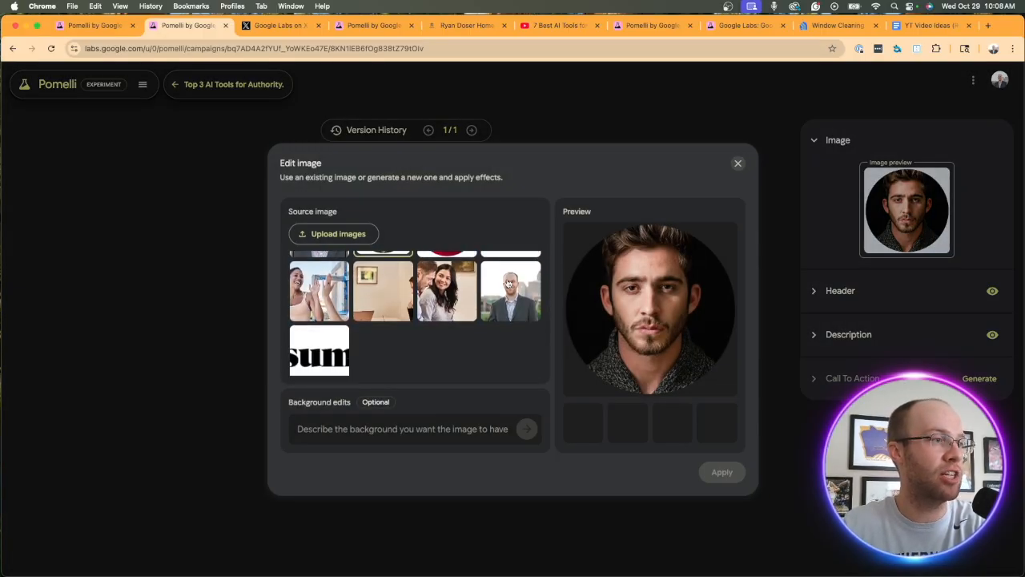
{"action": "left_click", "coordinate": [510, 291]}
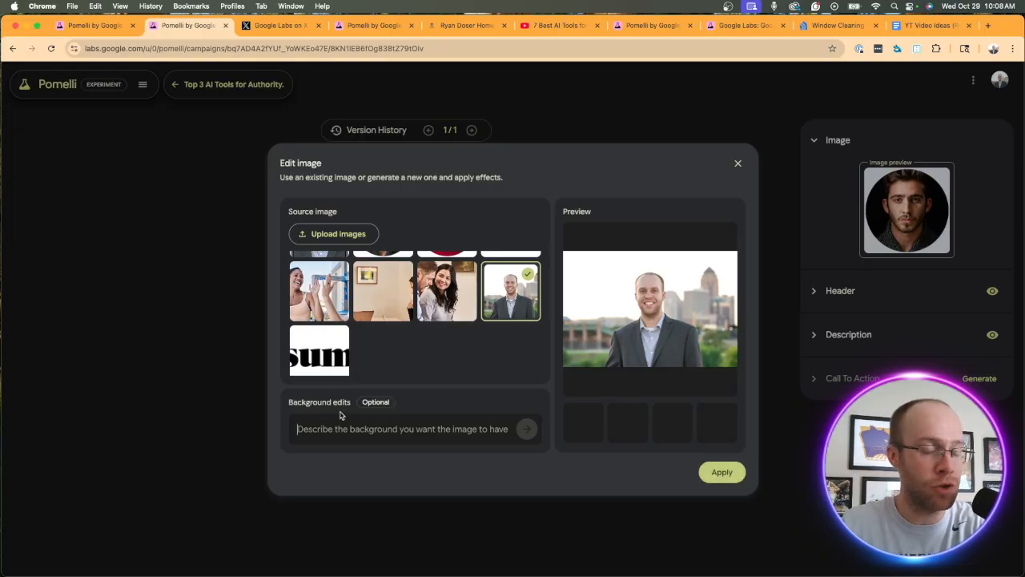
{"action": "left_click", "coordinate": [721, 471]}
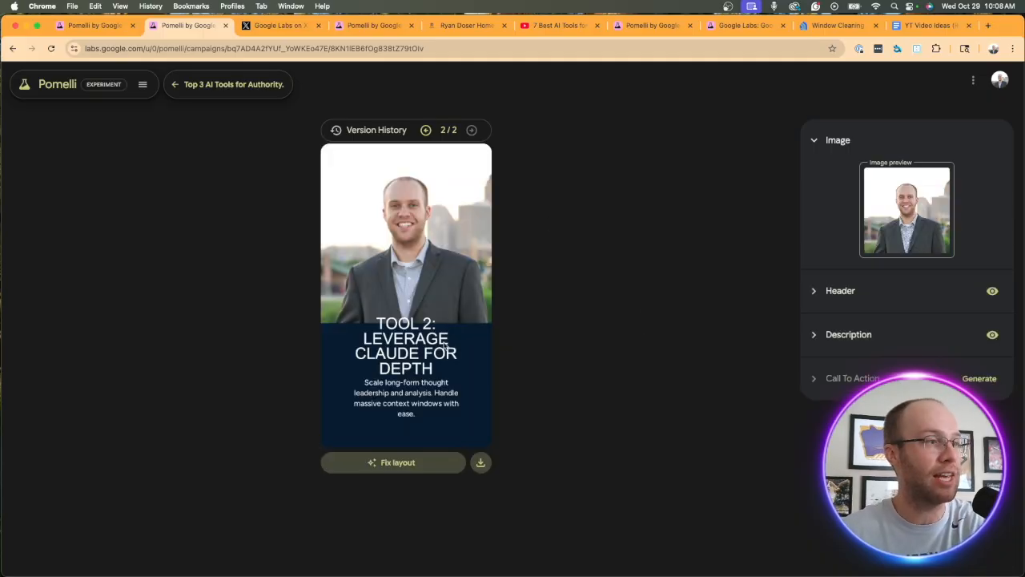
Change the Claude slide's header to 'Tool 2: Claude Pro'
{"action": "left_click", "coordinate": [839, 292]}
{"action": "type", "text": "Tool 2: C"}
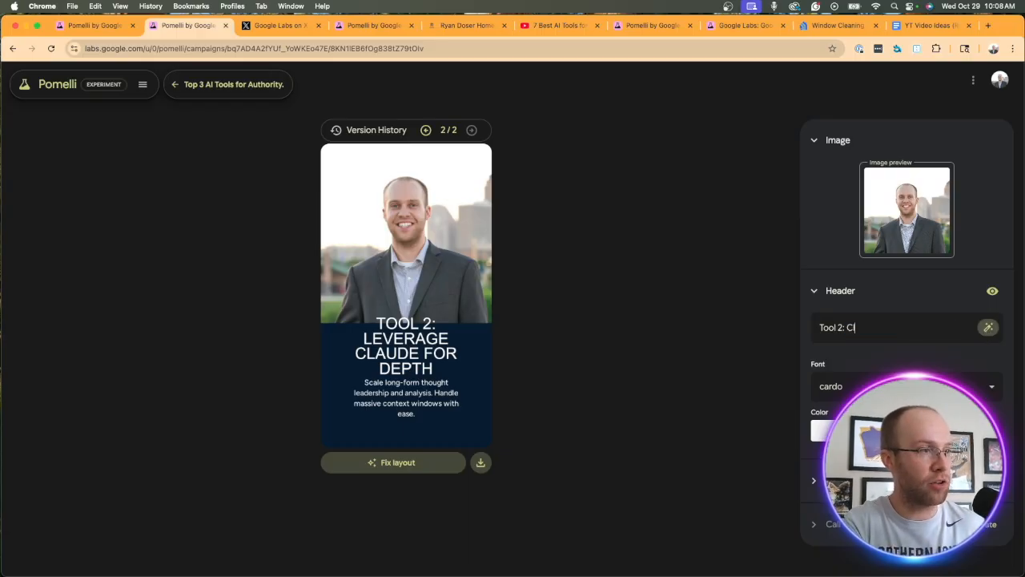
{"action": "type", "text": "laude Pro"}
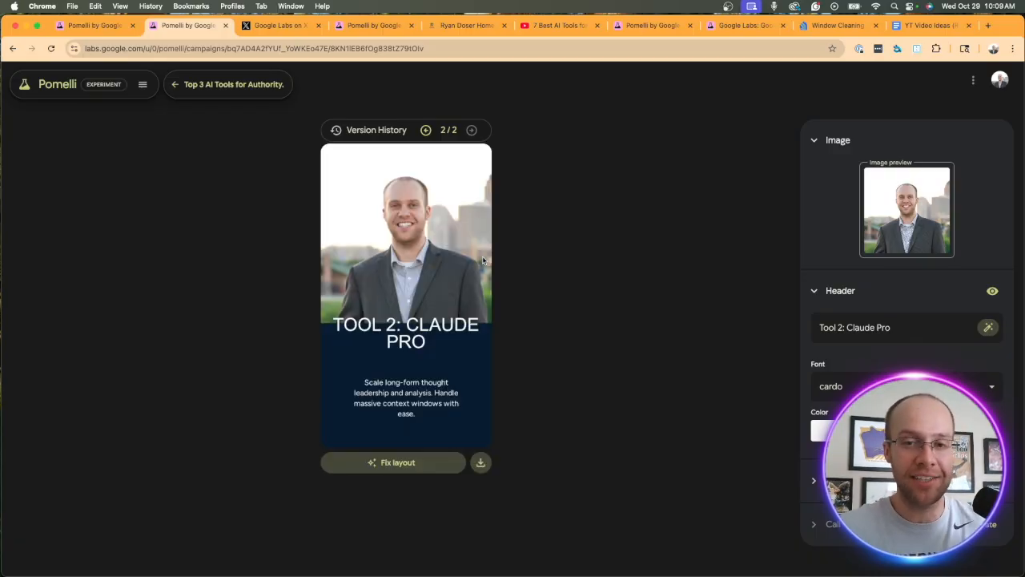
{"action": "mouse_move", "coordinate": [378, 361]}
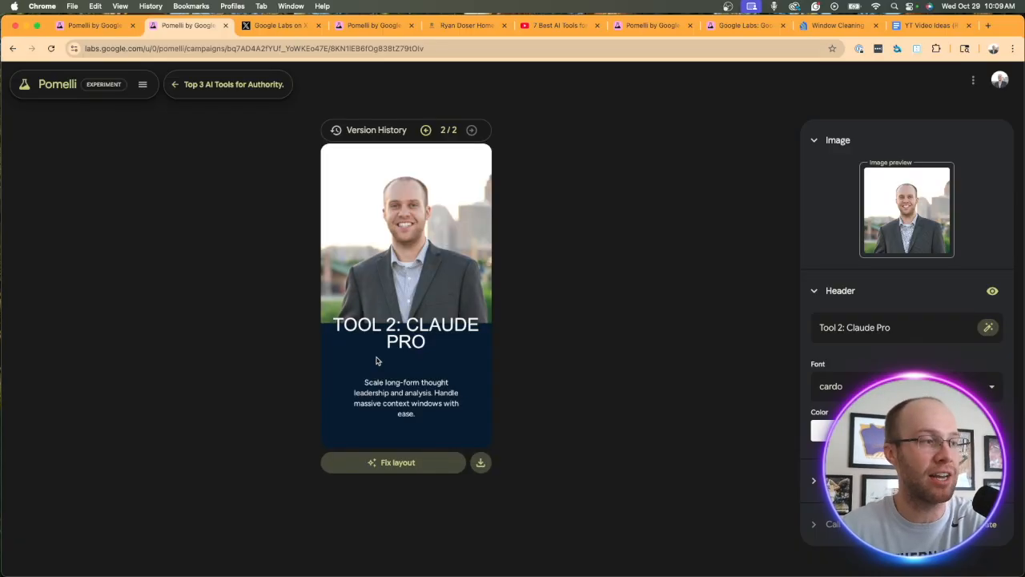
{"action": "mouse_move", "coordinate": [168, 126]}
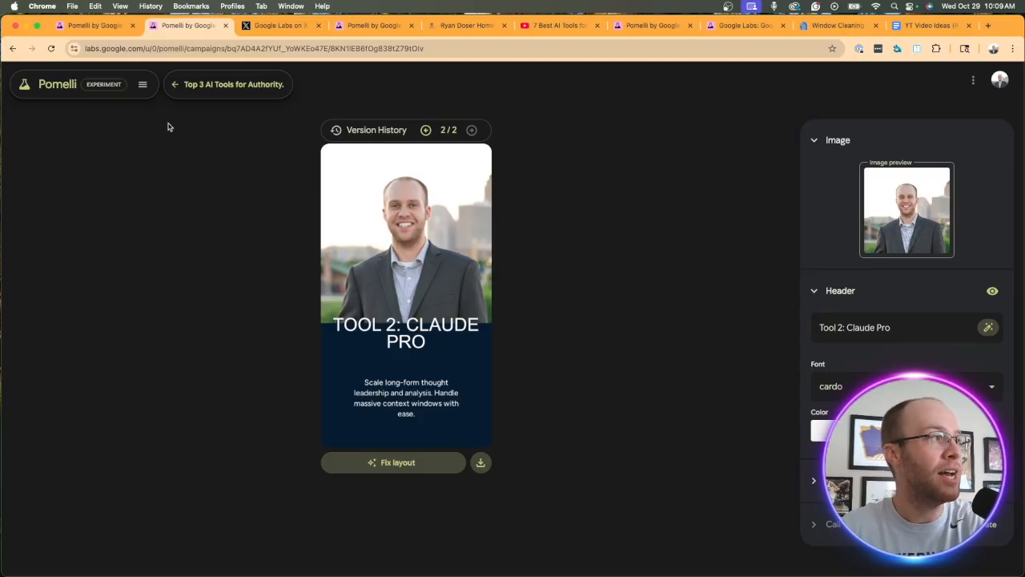
Check the Tool 3 NotebookLM slide and return to the campaign's four creatives
{"action": "left_click", "coordinate": [175, 83]}
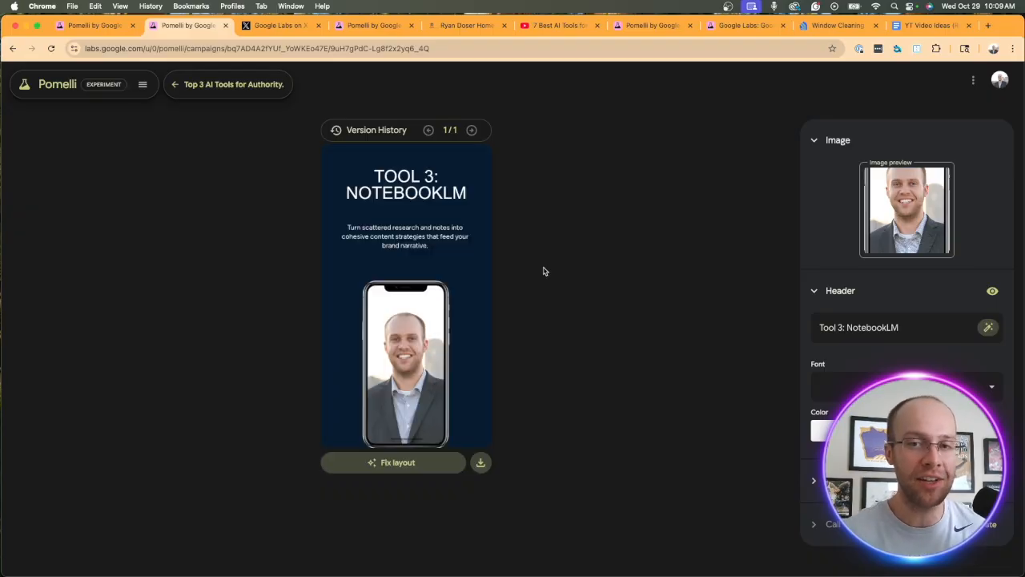
{"action": "mouse_move", "coordinate": [522, 224]}
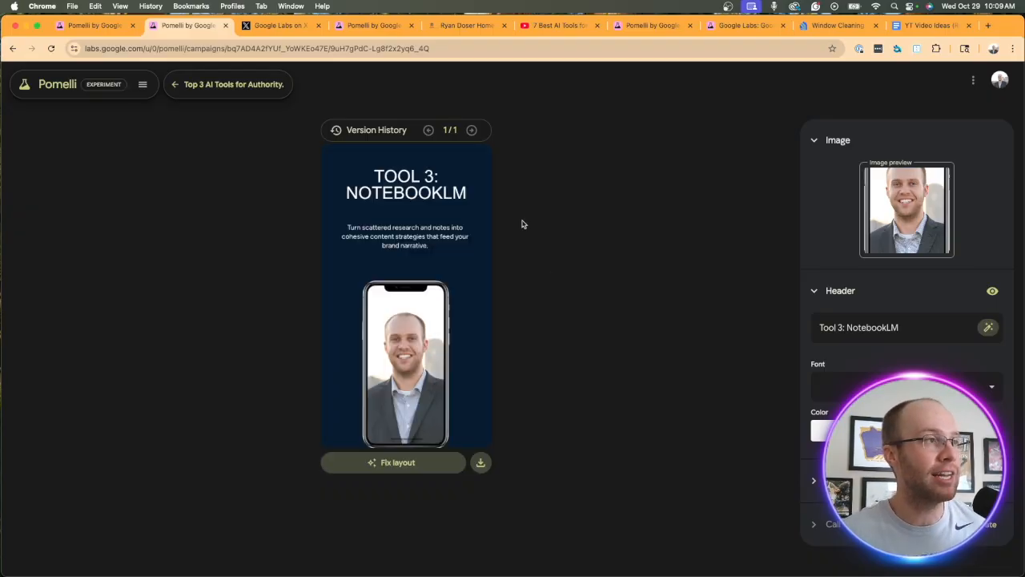
{"action": "left_click", "coordinate": [177, 83]}
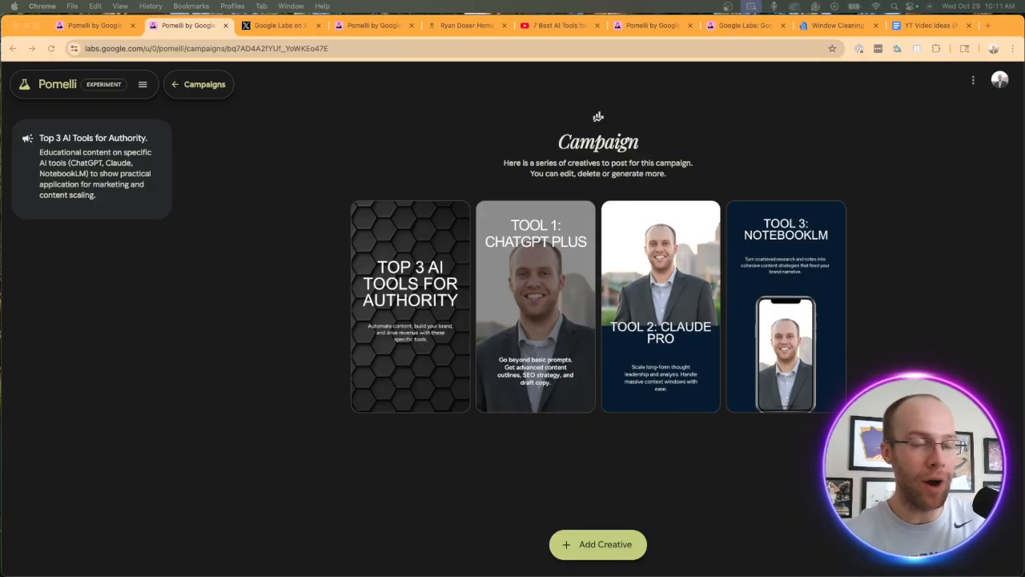
Show the account options, including Reset BusinessDNA and Download business data
{"action": "left_click", "coordinate": [973, 80]}
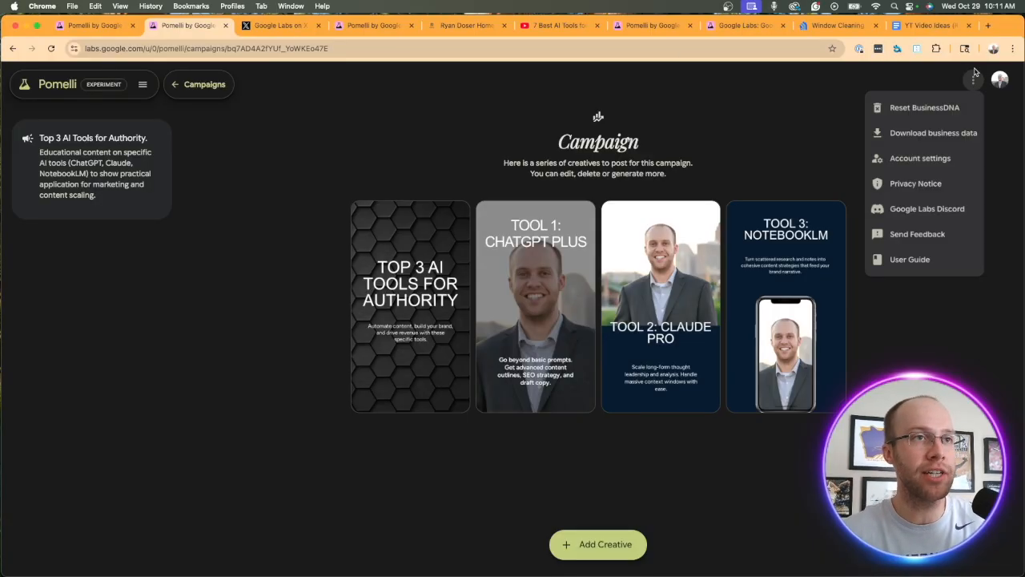
{"action": "mouse_move", "coordinate": [915, 109]}
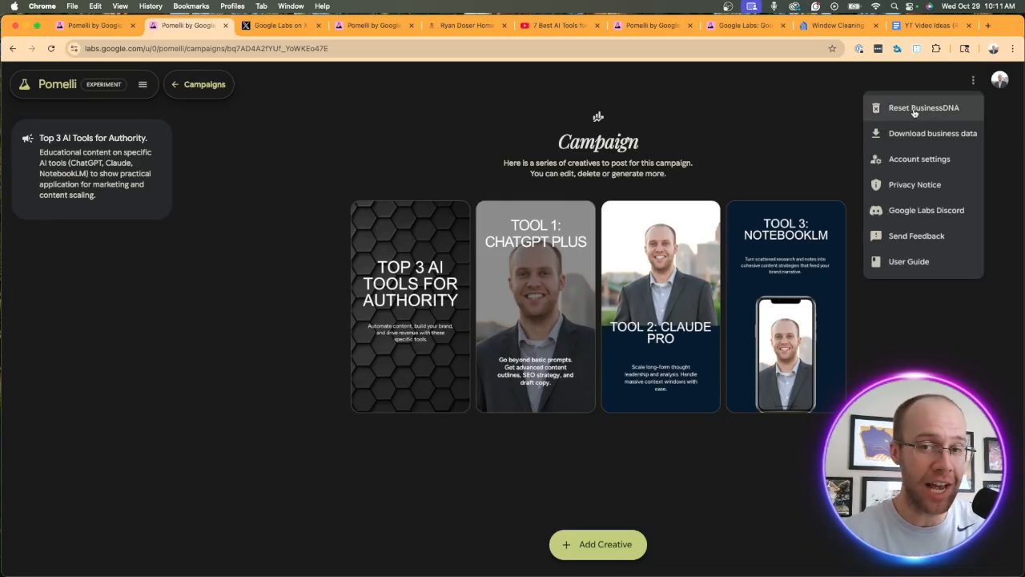
{"action": "mouse_move", "coordinate": [952, 115]}
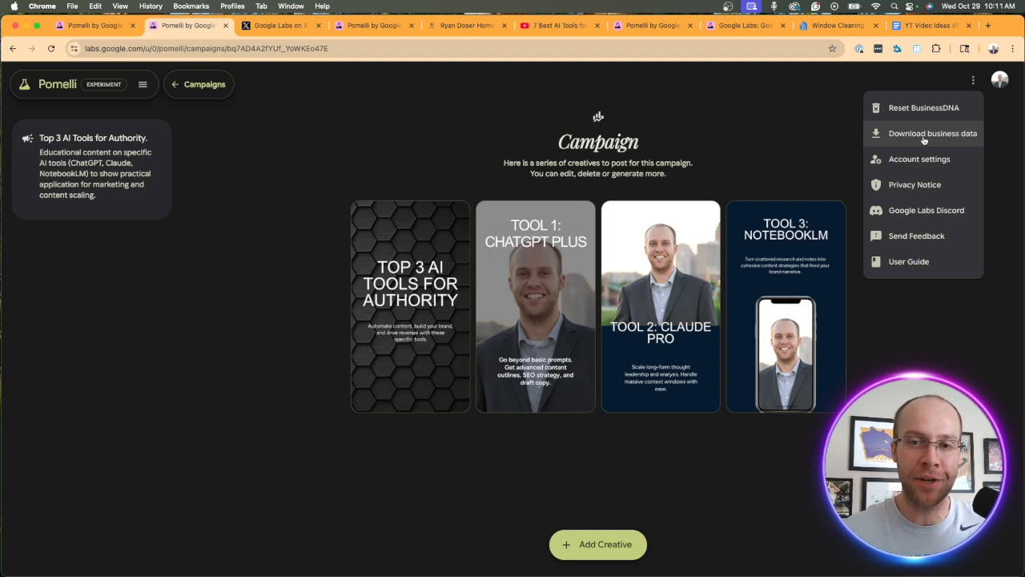
{"action": "mouse_move", "coordinate": [923, 107]}
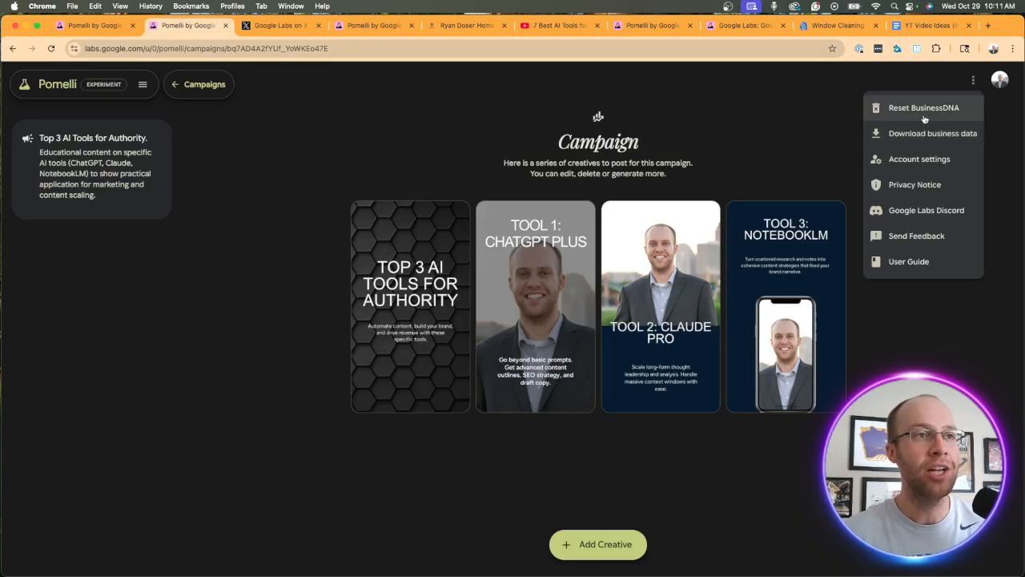
Reset the Business DNA via Delete all, dismiss the high-demand notice, and begin onboarding
{"action": "left_click", "coordinate": [916, 107]}
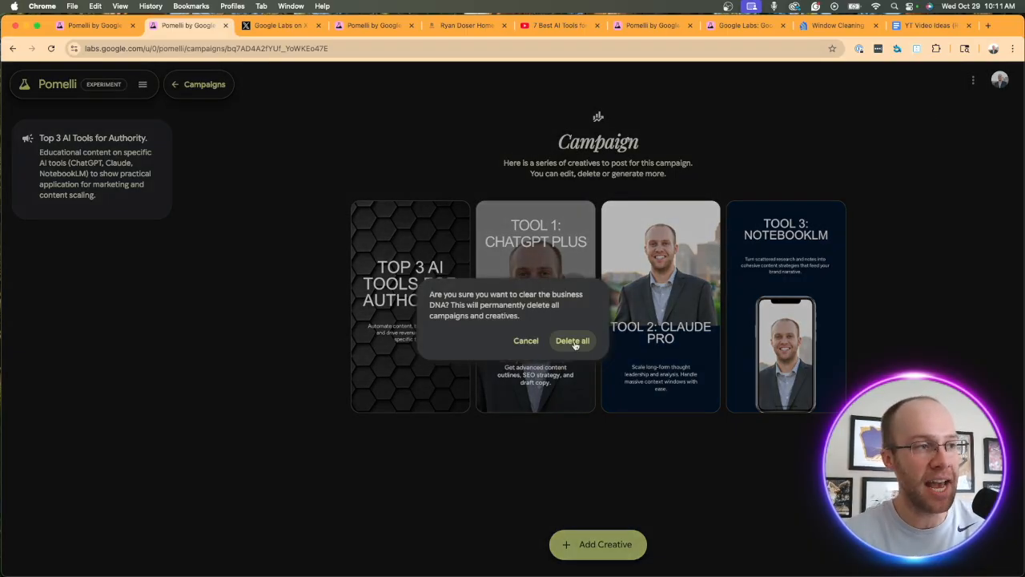
{"action": "left_click", "coordinate": [573, 339]}
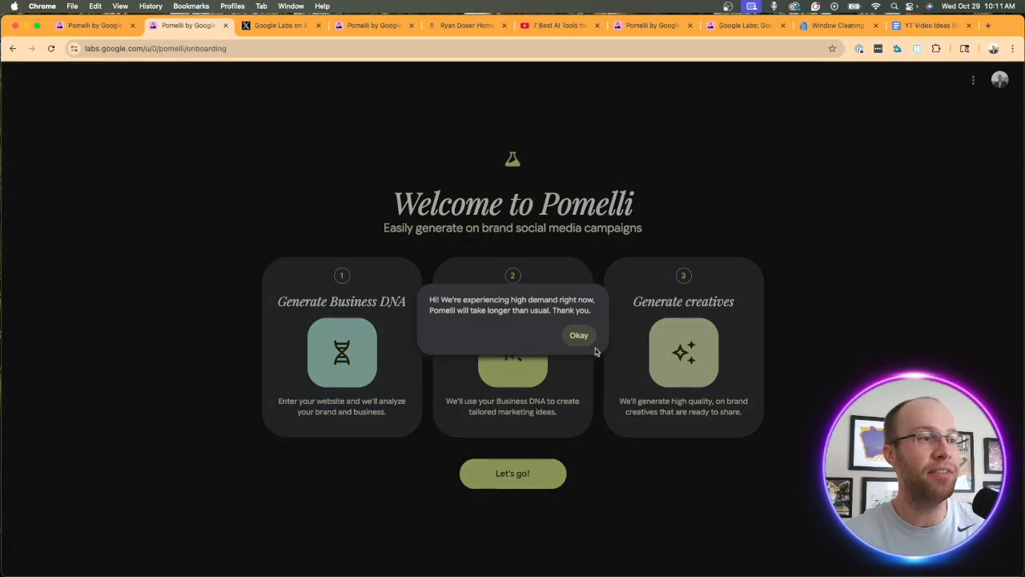
{"action": "left_click", "coordinate": [578, 334]}
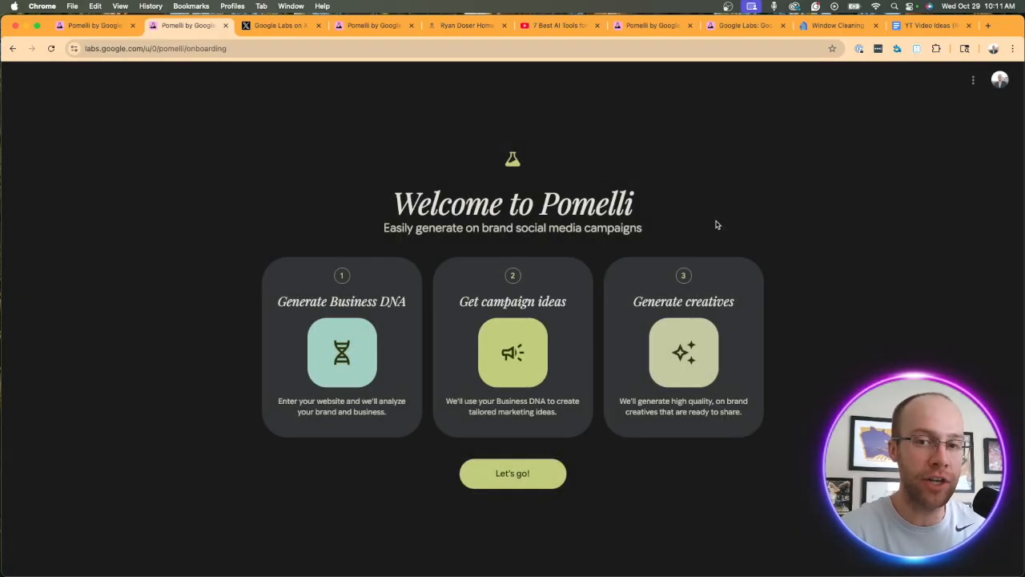
{"action": "left_click", "coordinate": [512, 474]}
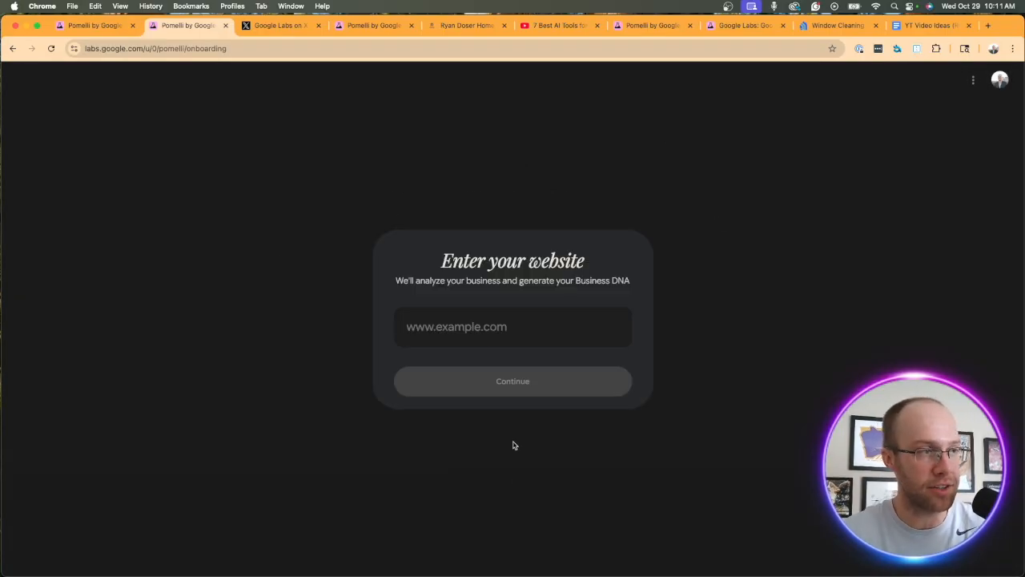
{"action": "mouse_move", "coordinate": [766, 295]}
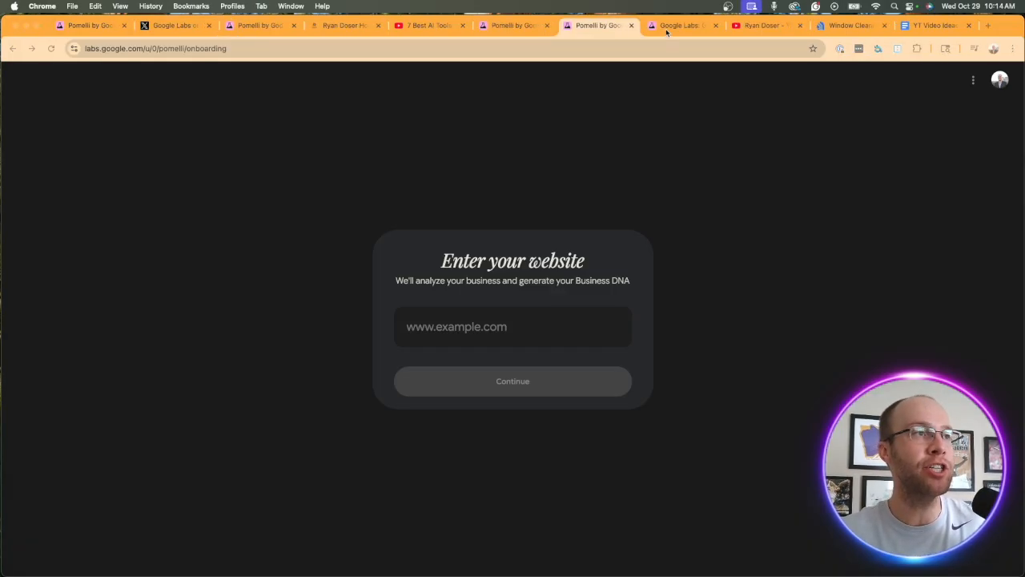
Browse the Google Labs homepage and bring up the full Experiments listing
{"action": "left_click", "coordinate": [681, 25]}
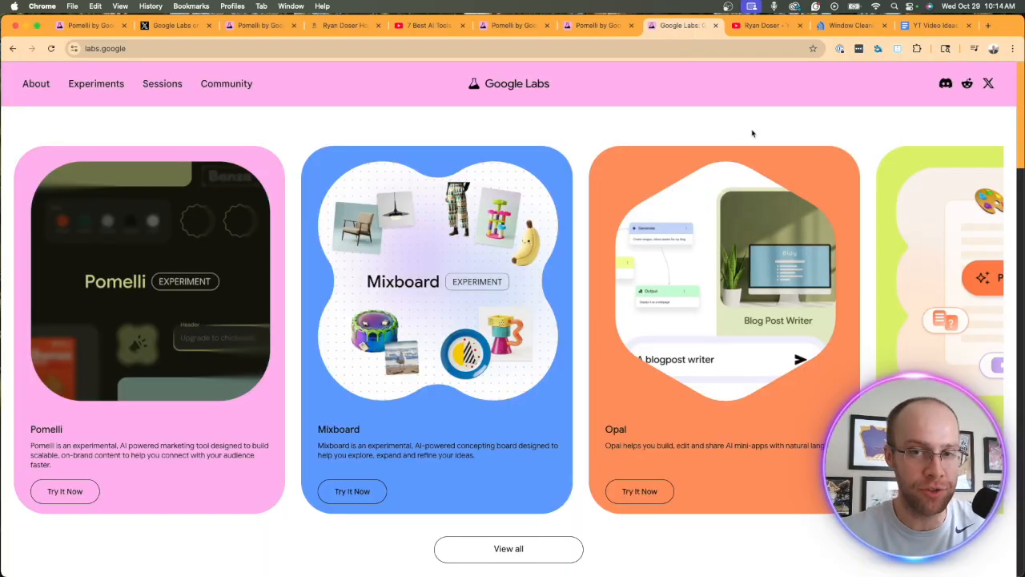
{"action": "mouse_move", "coordinate": [561, 192]}
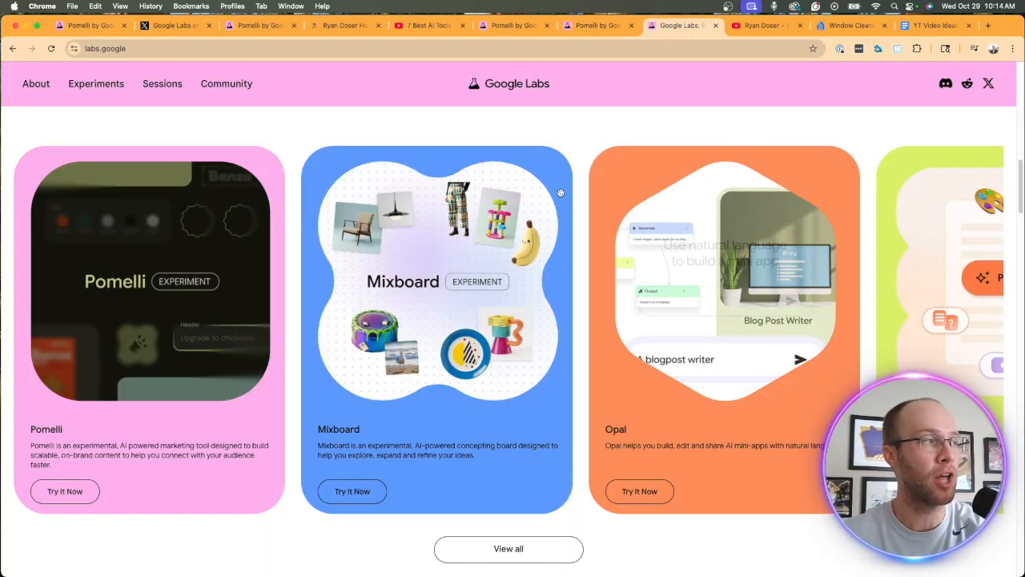
{"action": "scroll", "scroll_direction": "down", "scroll_amount": 3}
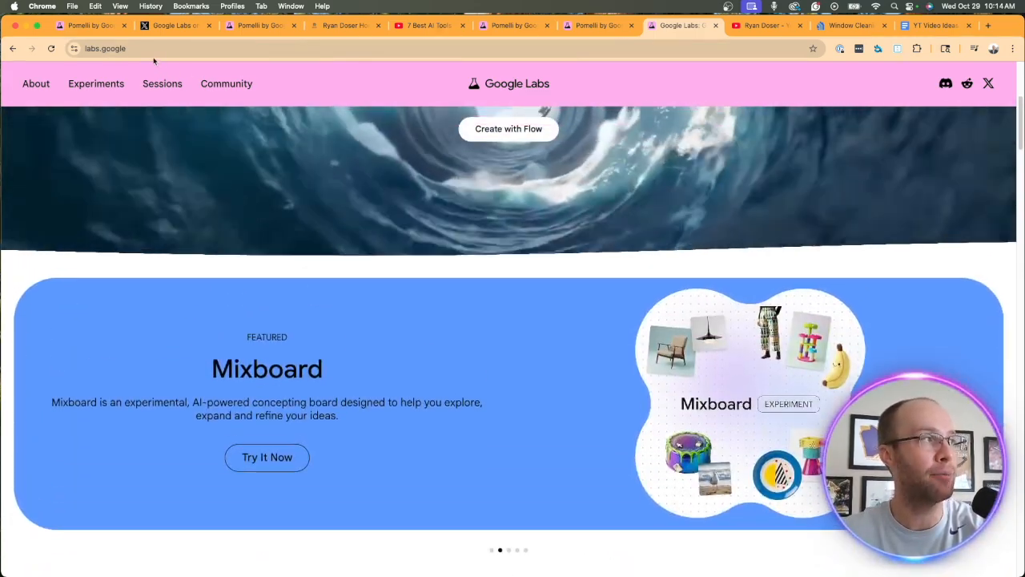
{"action": "left_click", "coordinate": [104, 48]}
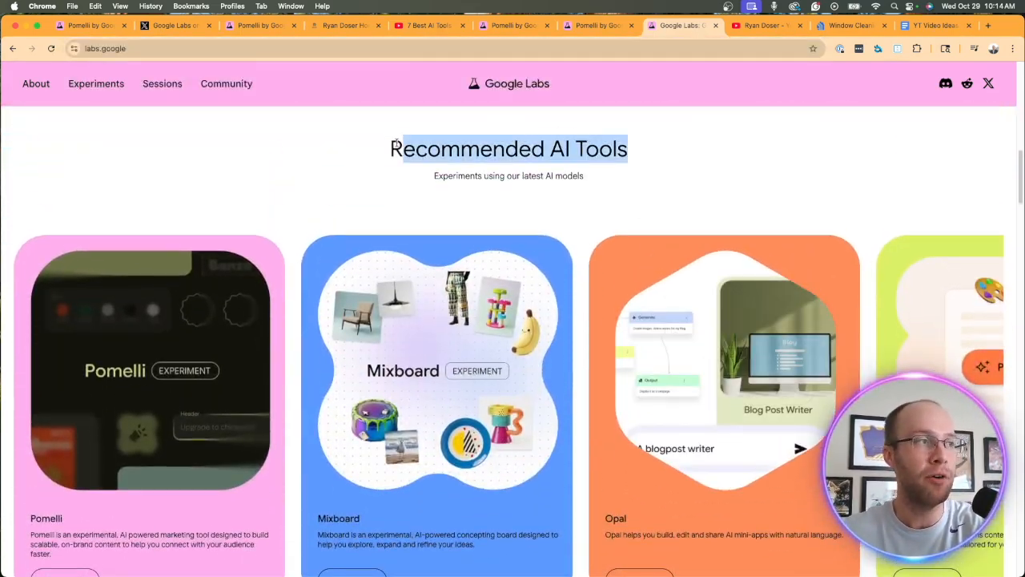
{"action": "left_click", "coordinate": [96, 84]}
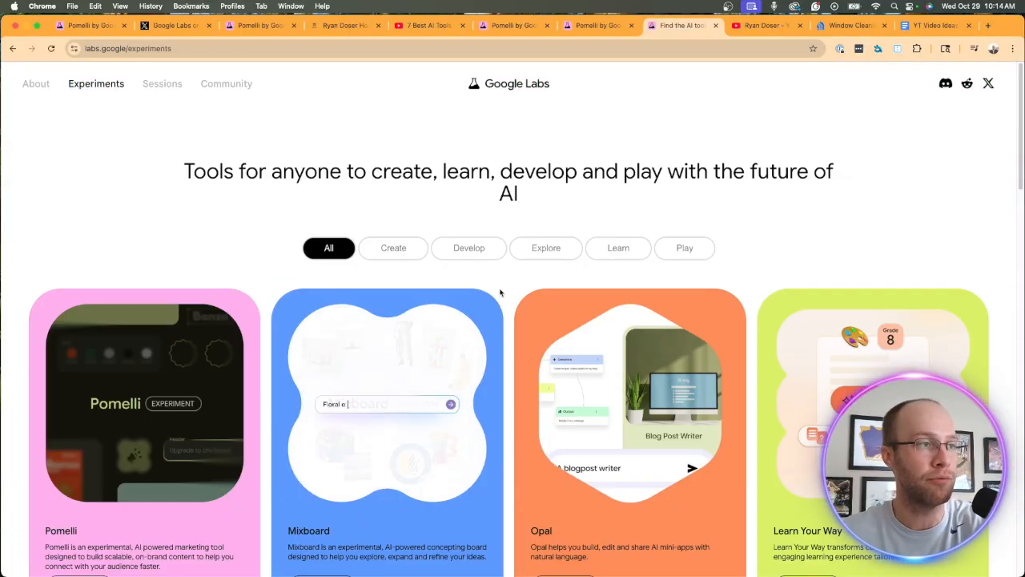
Scroll through the Labs experiments, then switch to the YouTube channel's videos page
{"action": "scroll", "scroll_direction": "down", "scroll_amount": 3}
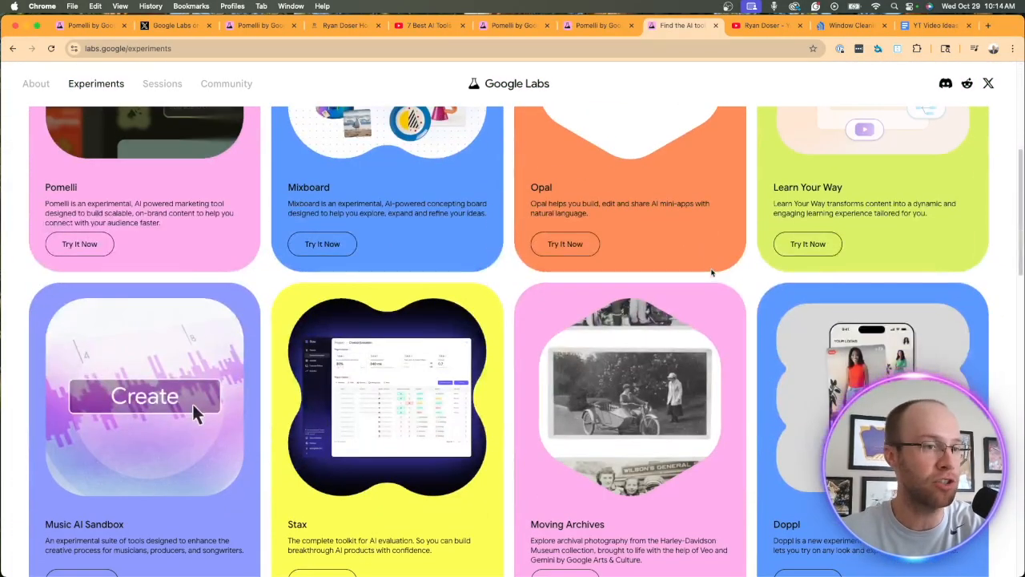
{"action": "scroll", "scroll_direction": "down", "scroll_amount": 3}
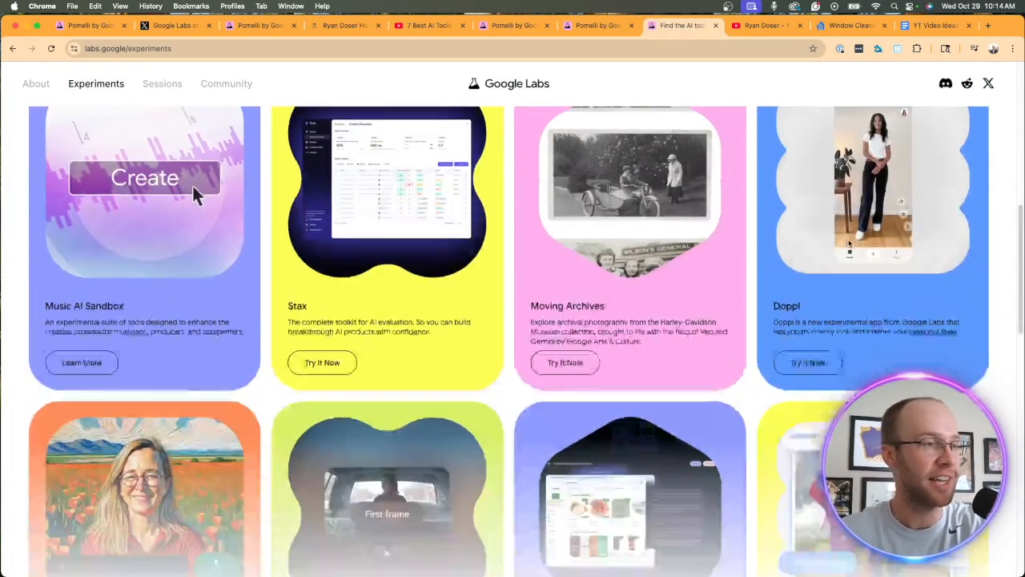
{"action": "scroll", "scroll_direction": "down", "scroll_amount": 3}
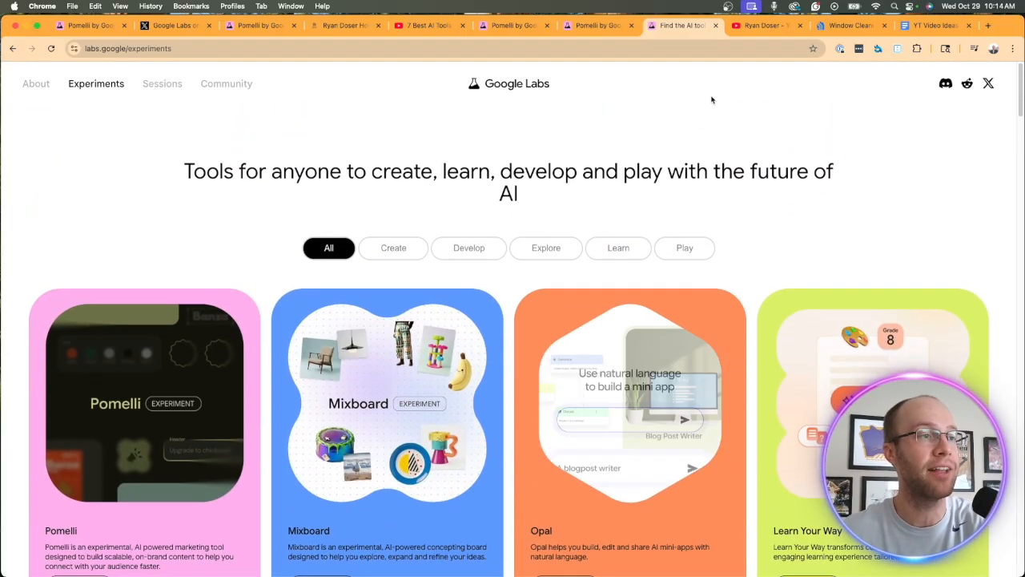
{"action": "left_click", "coordinate": [766, 26]}
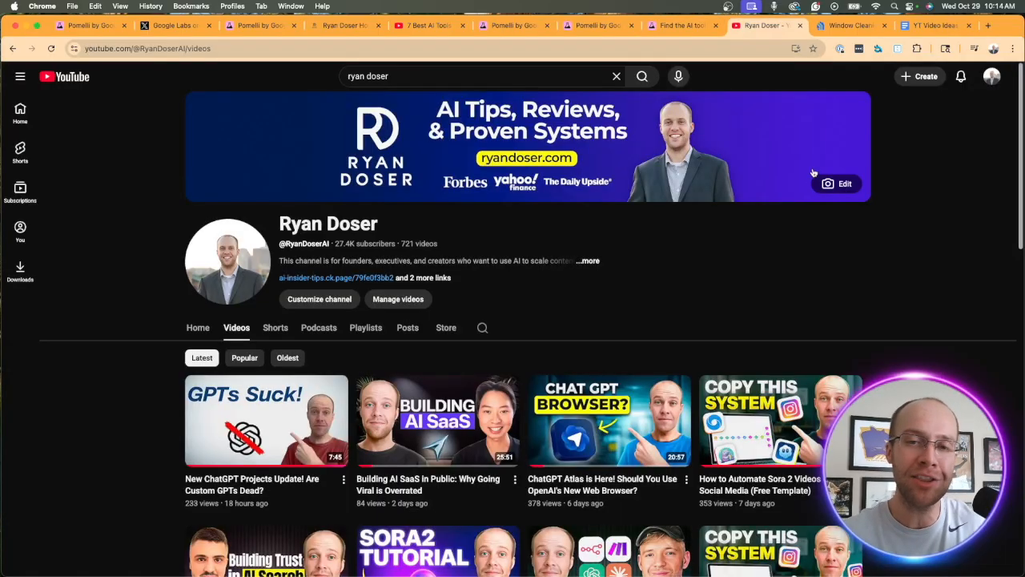